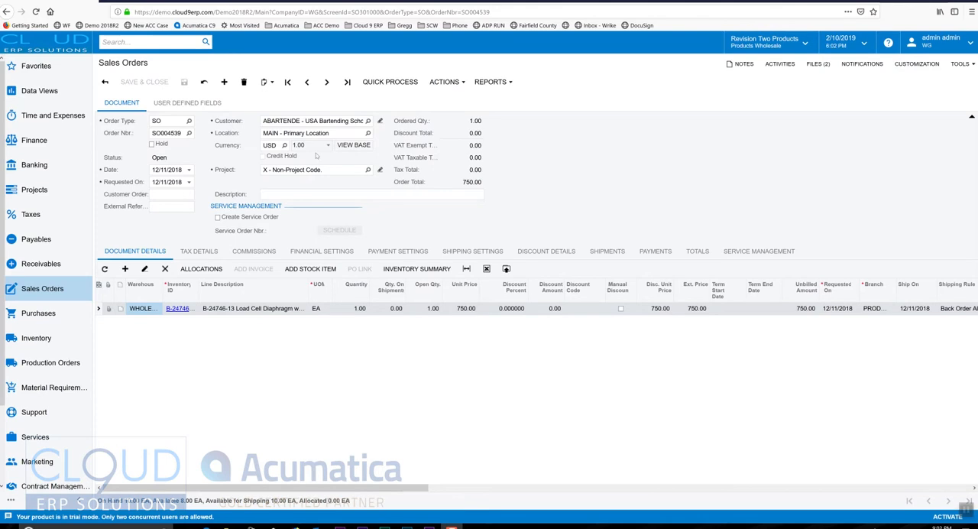
mouse_move(272, 318)
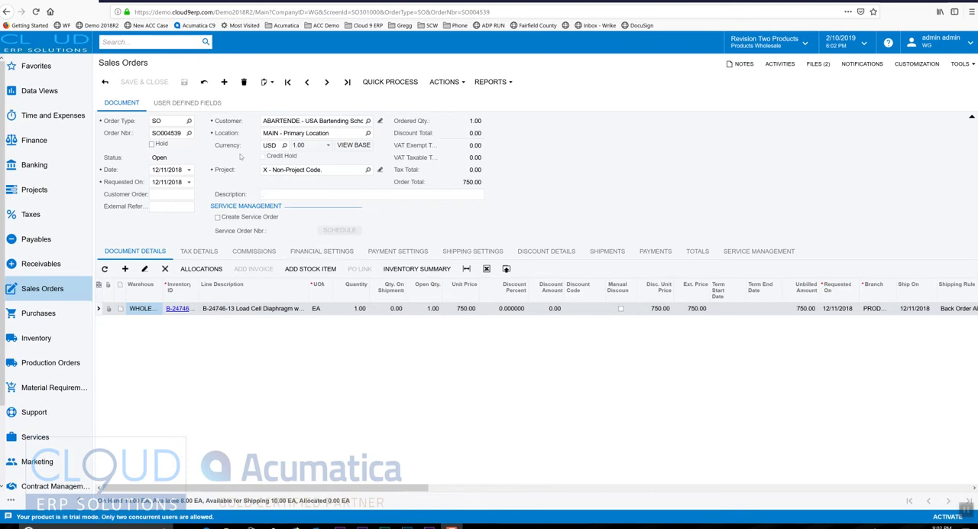
mouse_move(457, 92)
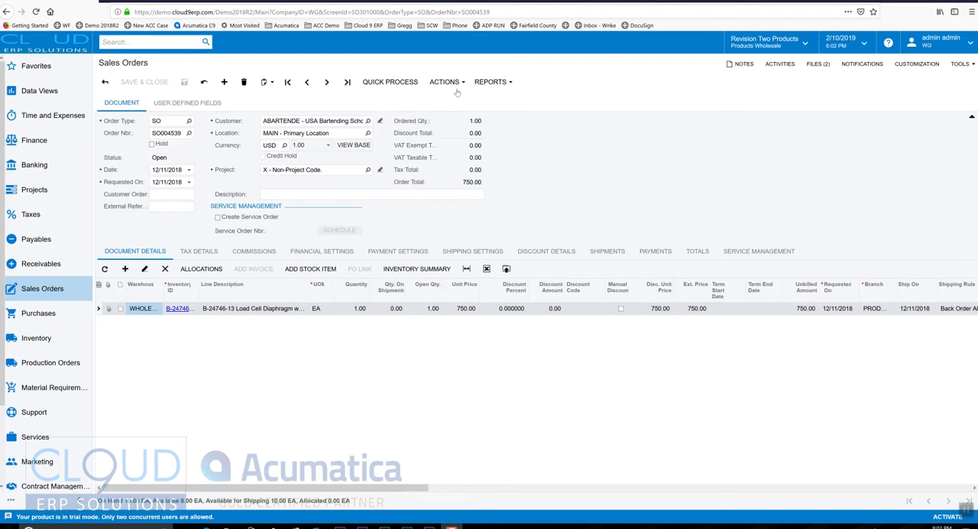
Show the Actions menu for sales order SO004539
left_click(444, 82)
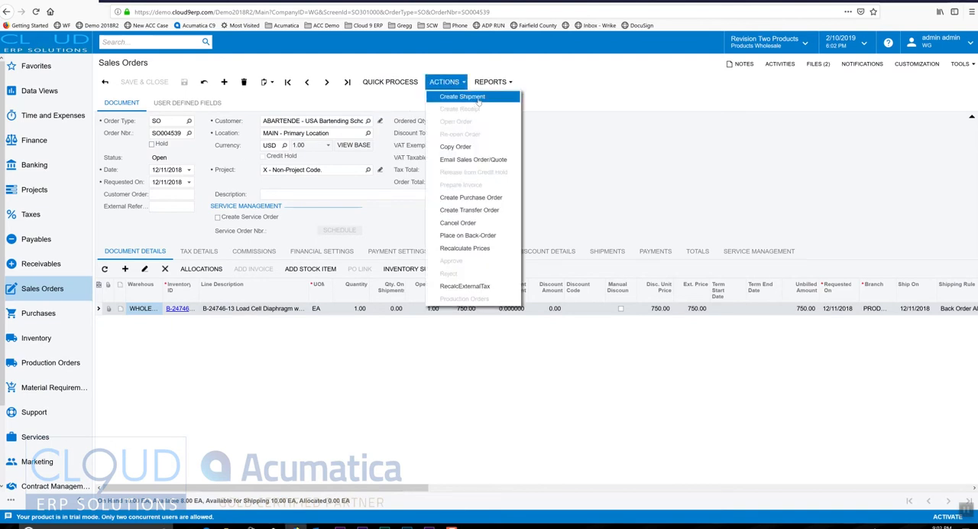
mouse_move(458, 100)
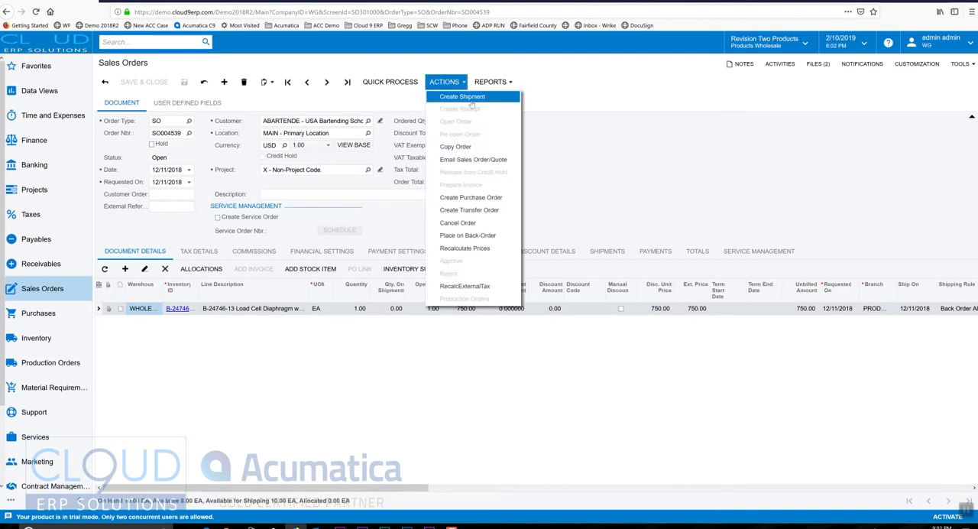
left_click(583, 140)
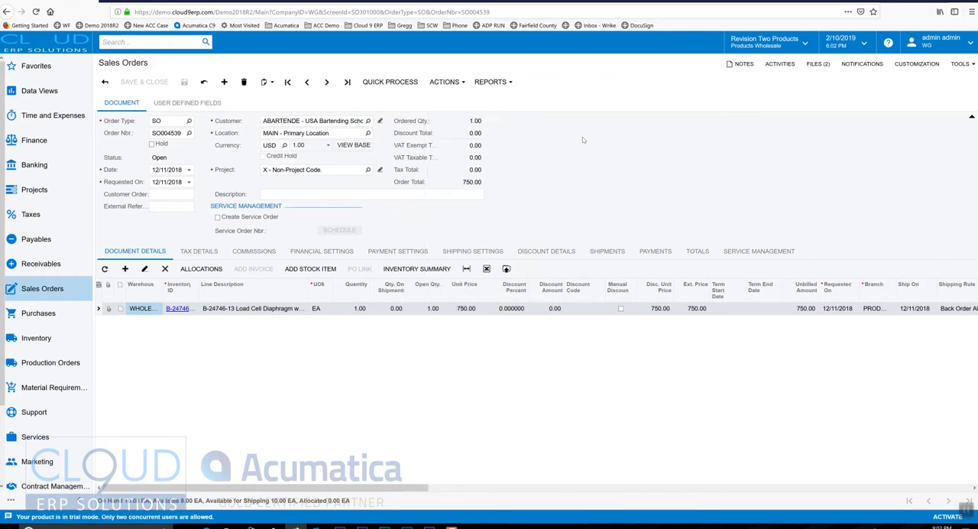
left_click(443, 81)
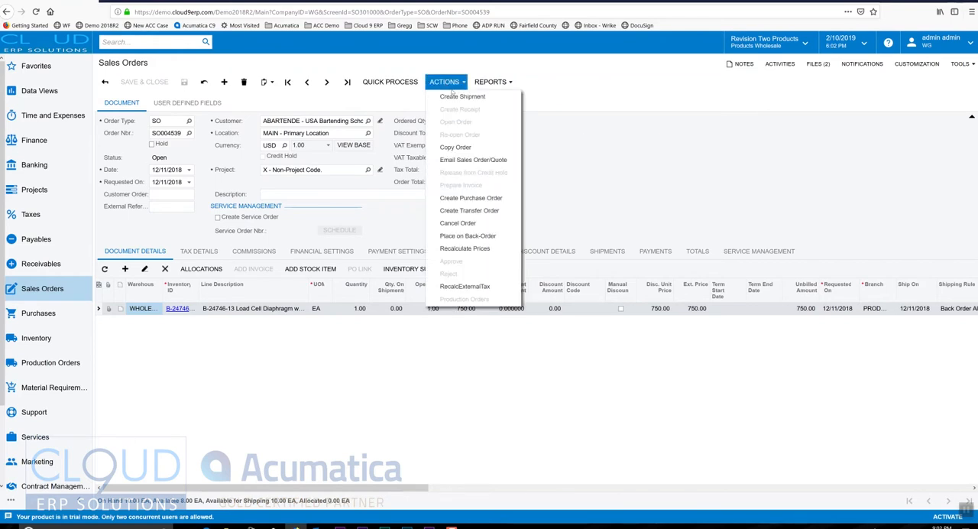
mouse_move(462, 97)
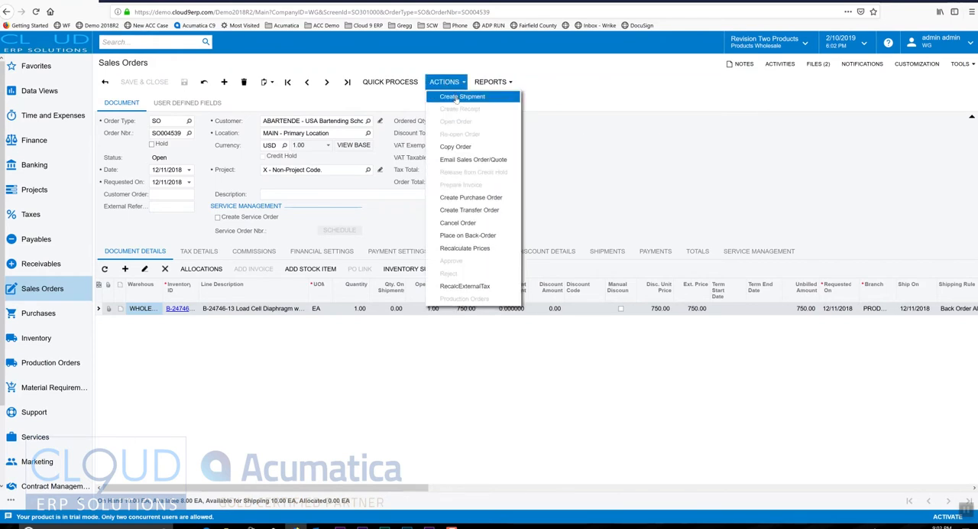
Create a shipment for SO004539 dated 2/10/2019 from the WHOLESALE warehouse
left_click(462, 97)
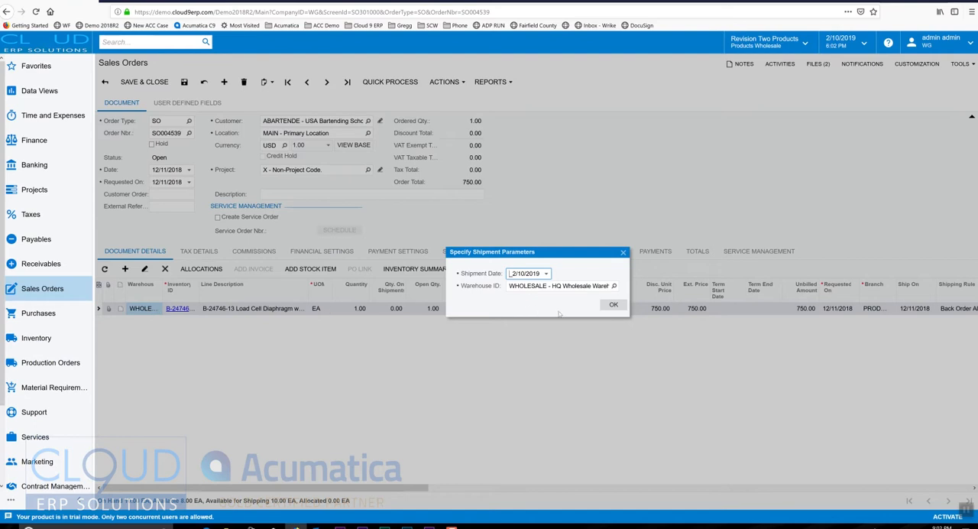
left_click(612, 305)
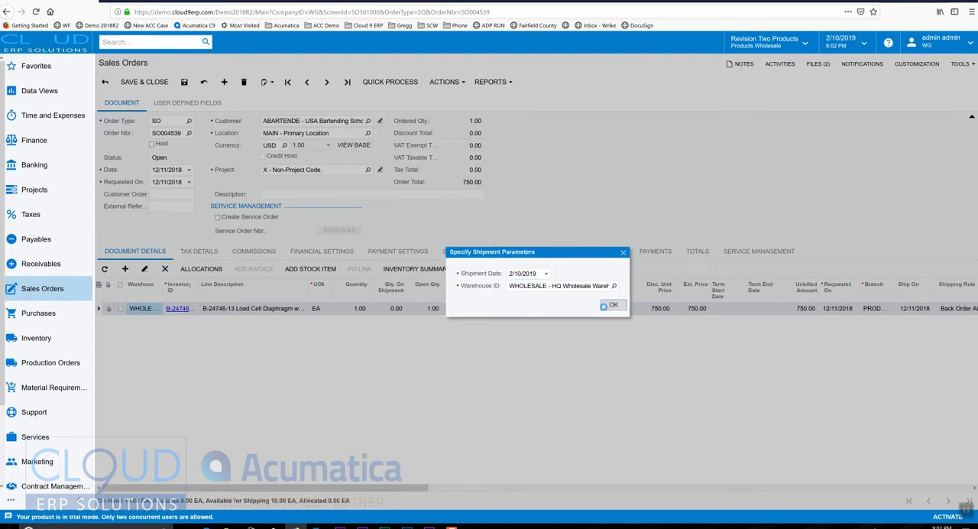
left_click(611, 305)
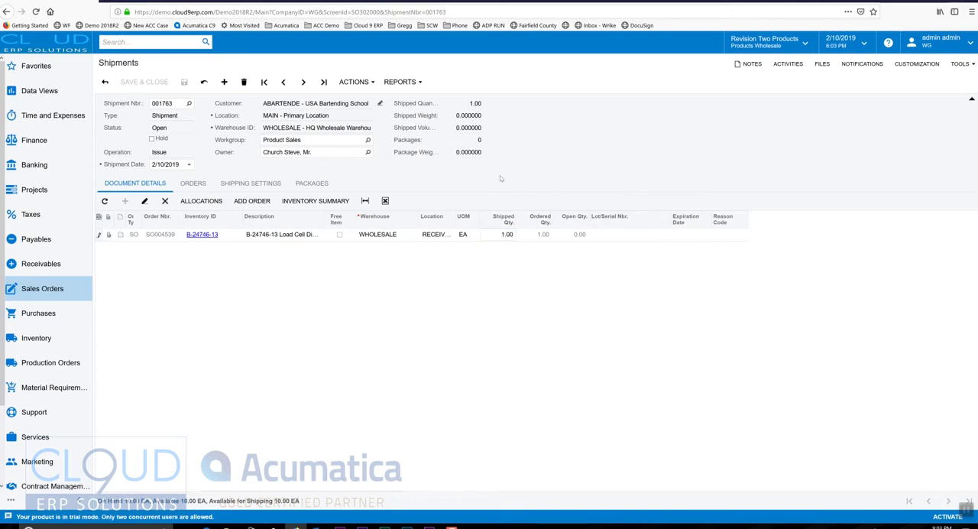
mouse_move(454, 187)
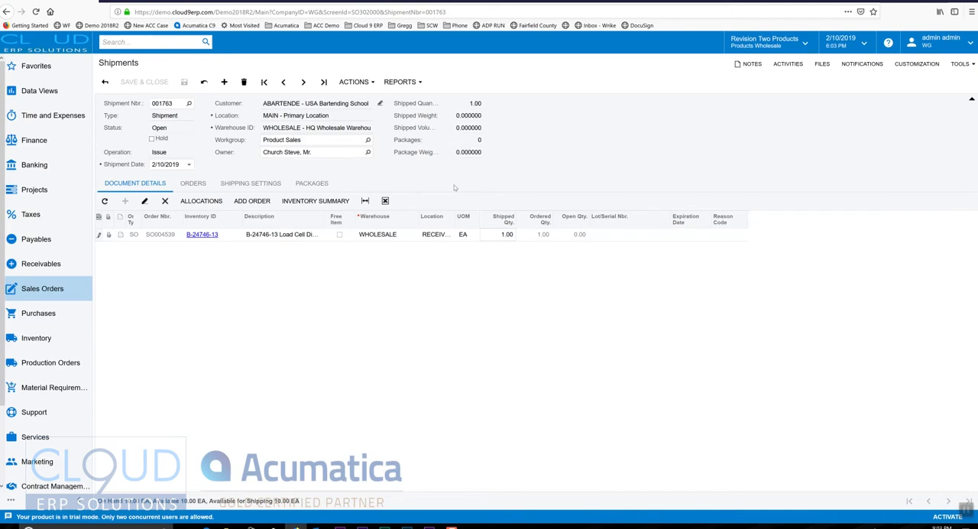
mouse_move(349, 313)
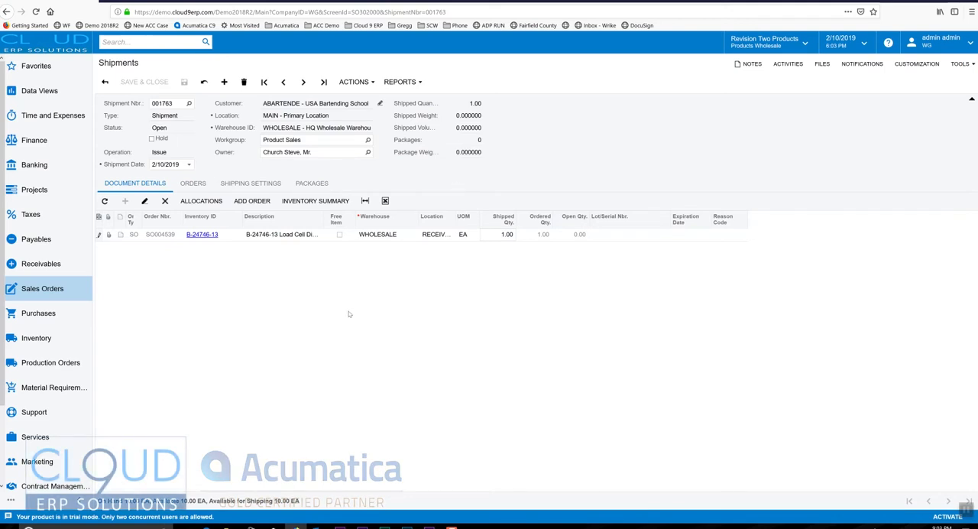
Review shipment 001763's details, its linked order SO004539, and shipping settings
left_click(201, 200)
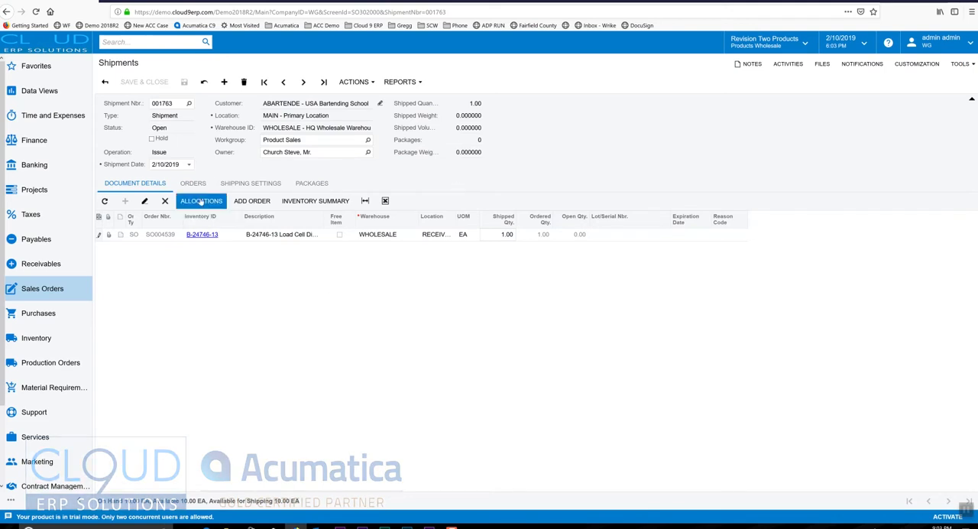
left_click(192, 183)
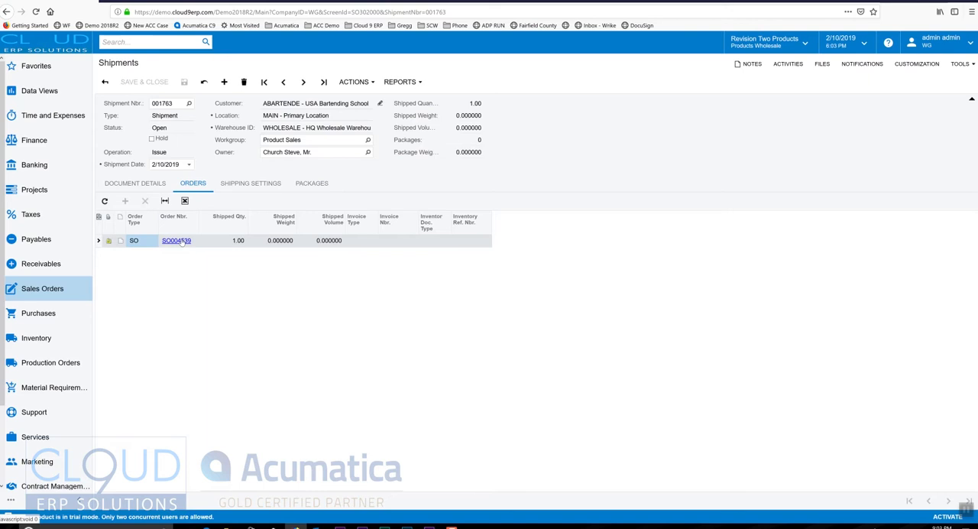
left_click(250, 183)
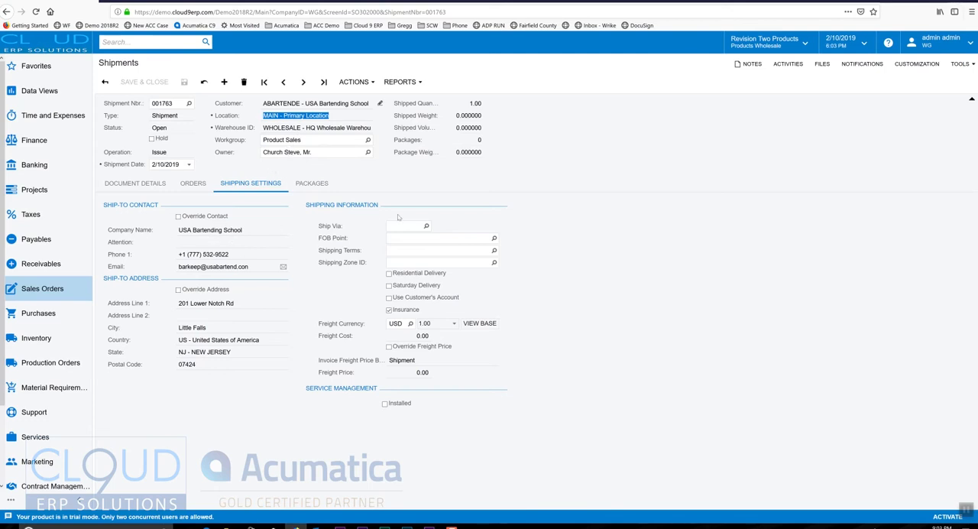
mouse_move(427, 227)
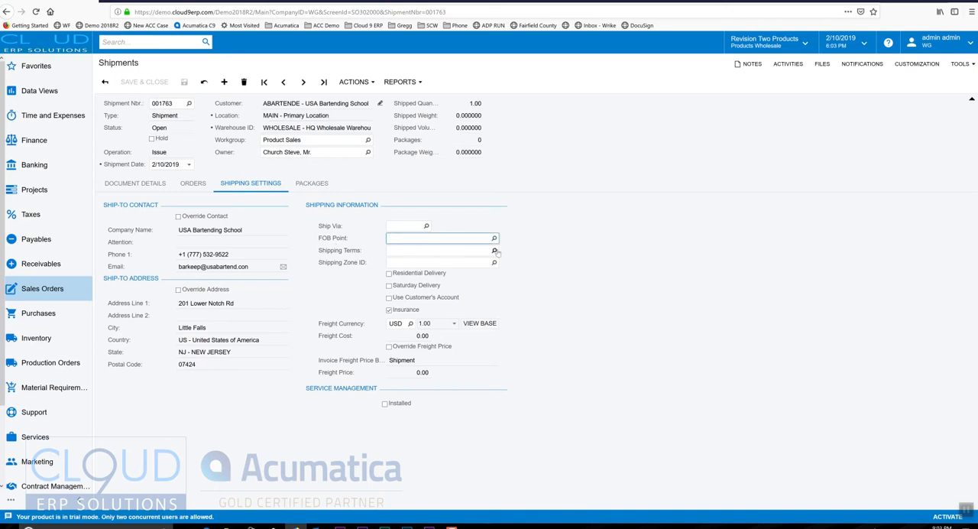
Set Ship Via on shipment 001763 to the FedEx Ground carrier
left_click(495, 249)
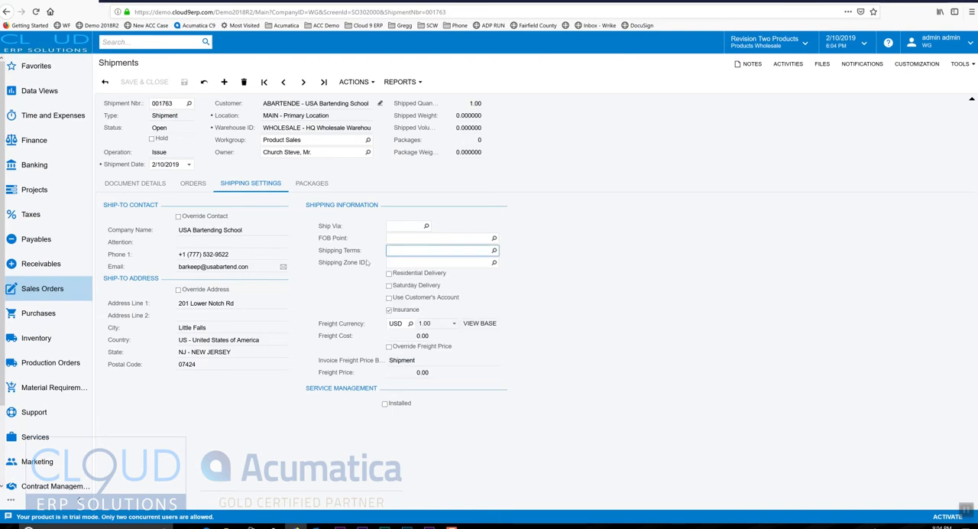
left_click(440, 250)
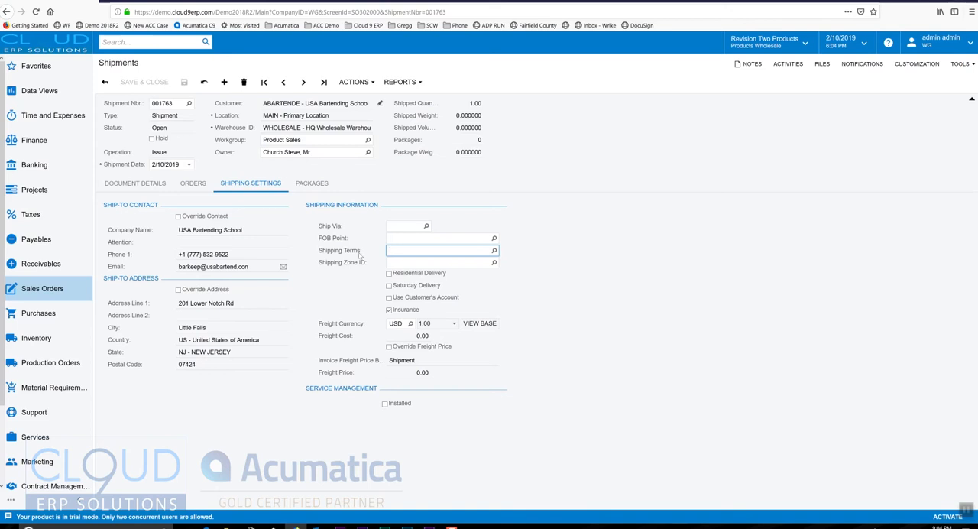
left_click(427, 225)
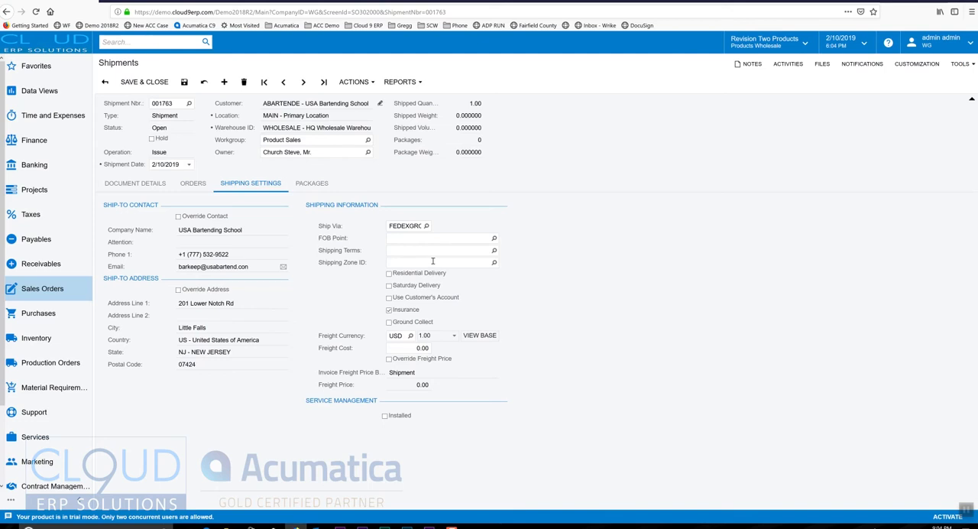
mouse_move(335, 291)
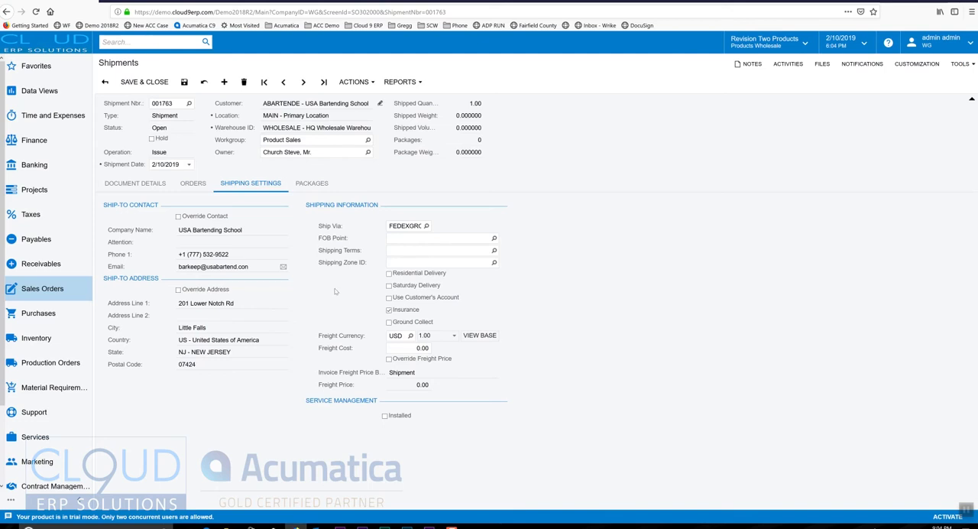
Add a confirmed MEDIUM box package weighing 2 kg to shipment 001763
left_click(311, 183)
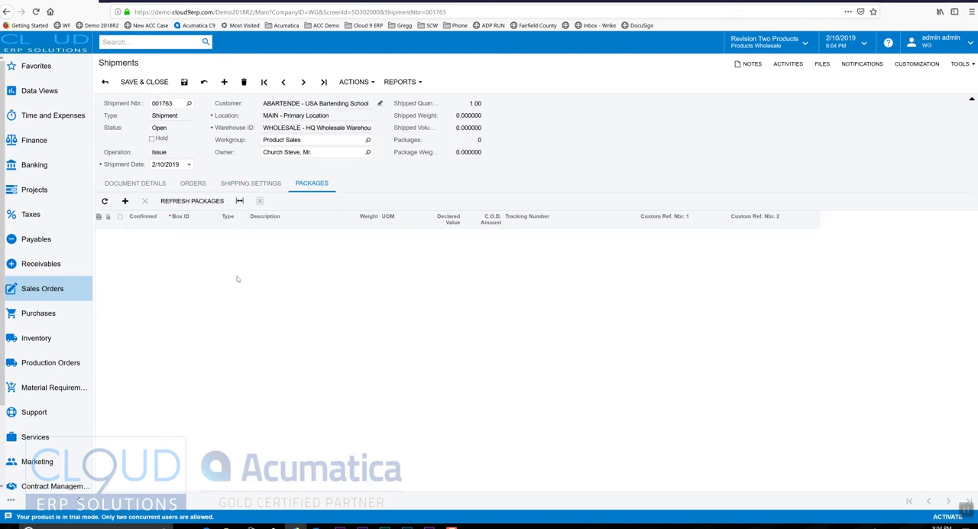
left_click(135, 182)
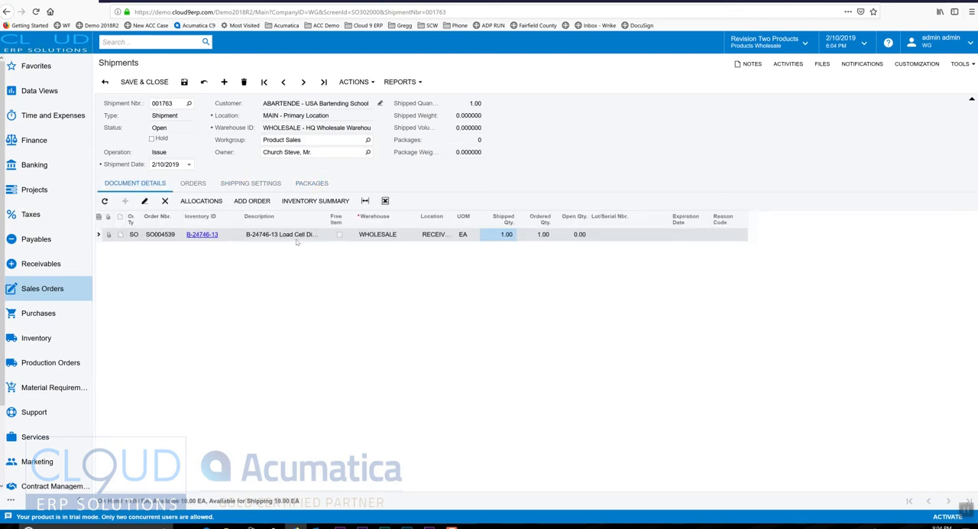
left_click(311, 183)
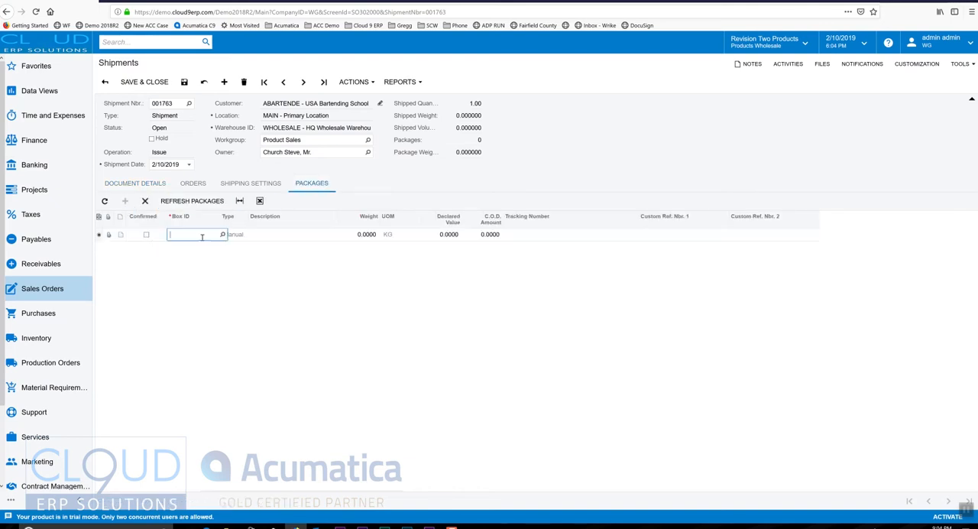
left_click(222, 235)
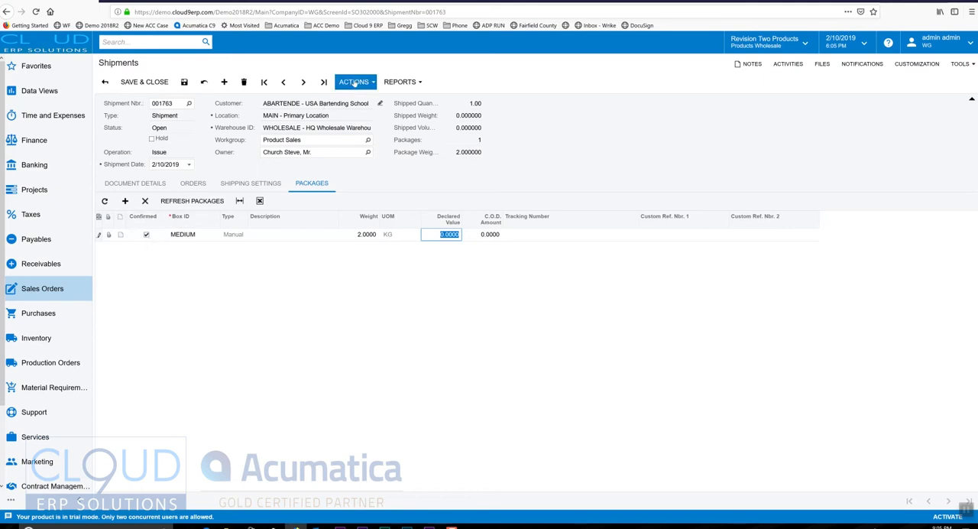
Confirm shipment 001763 and bring up its attached files
left_click(354, 82)
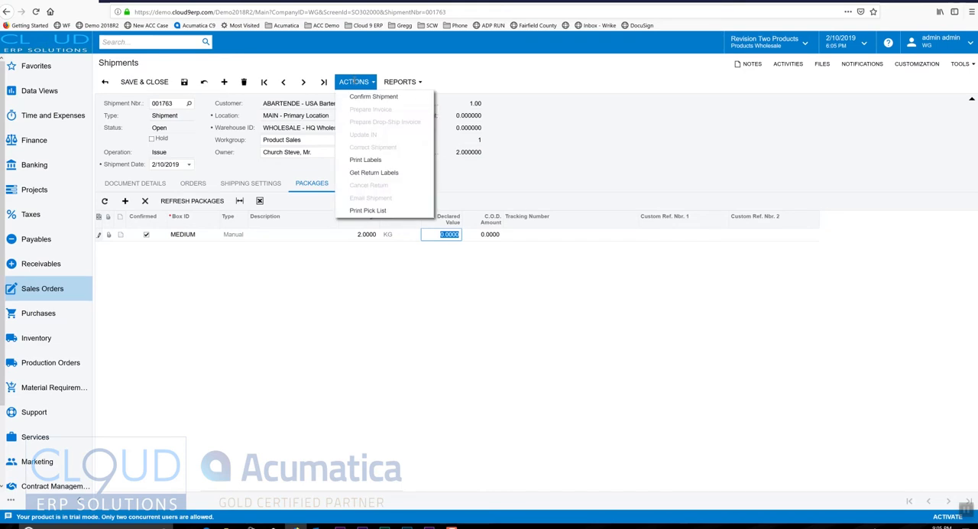
mouse_move(374, 96)
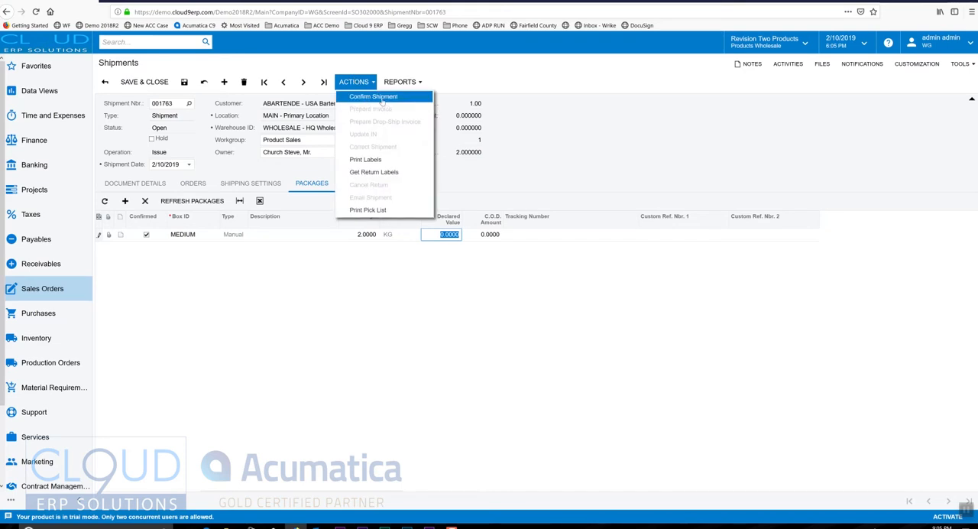
left_click(373, 96)
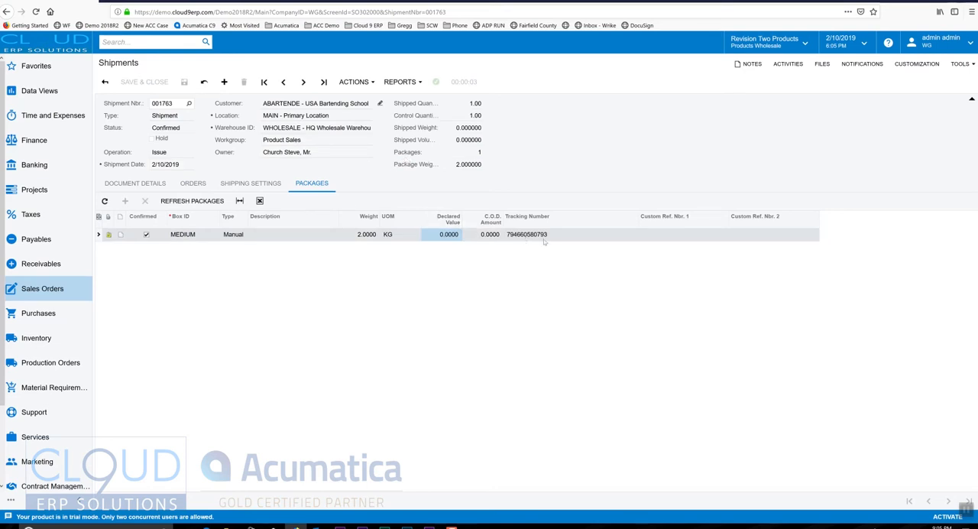
left_click(543, 234)
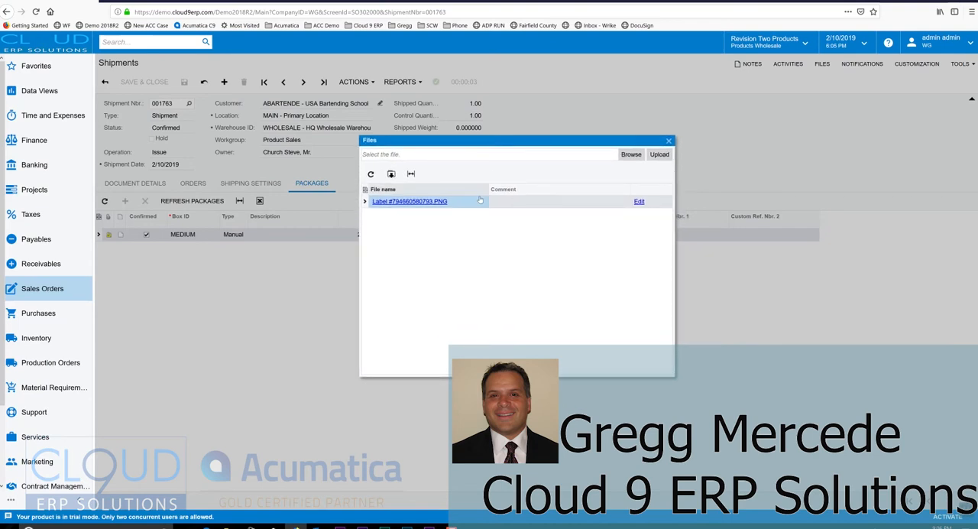
View the Label #794660580793.PNG attachment, then close the files list
left_click(407, 201)
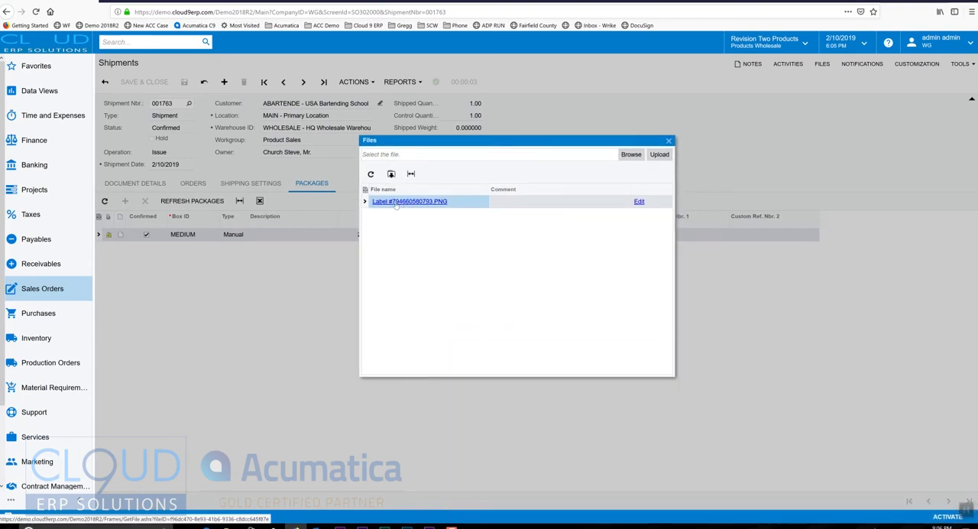
left_click(406, 201)
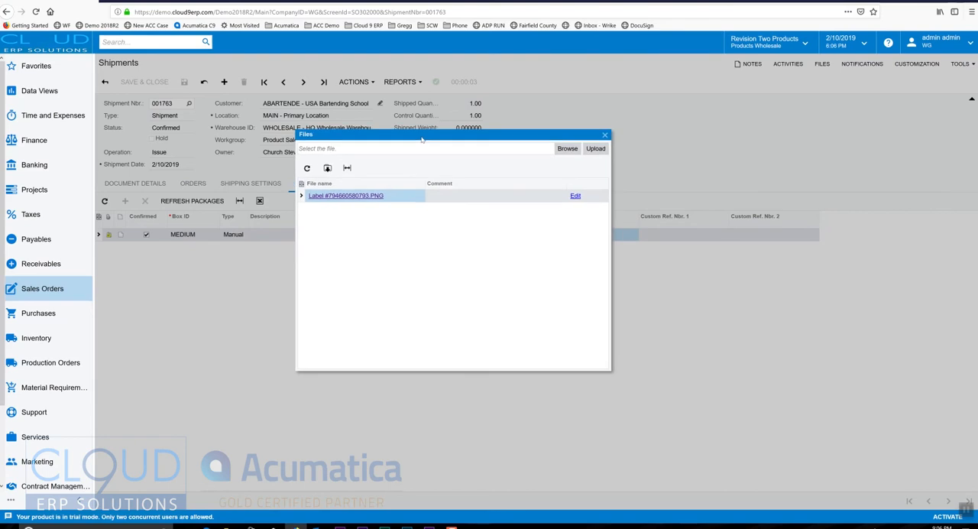
left_click(605, 135)
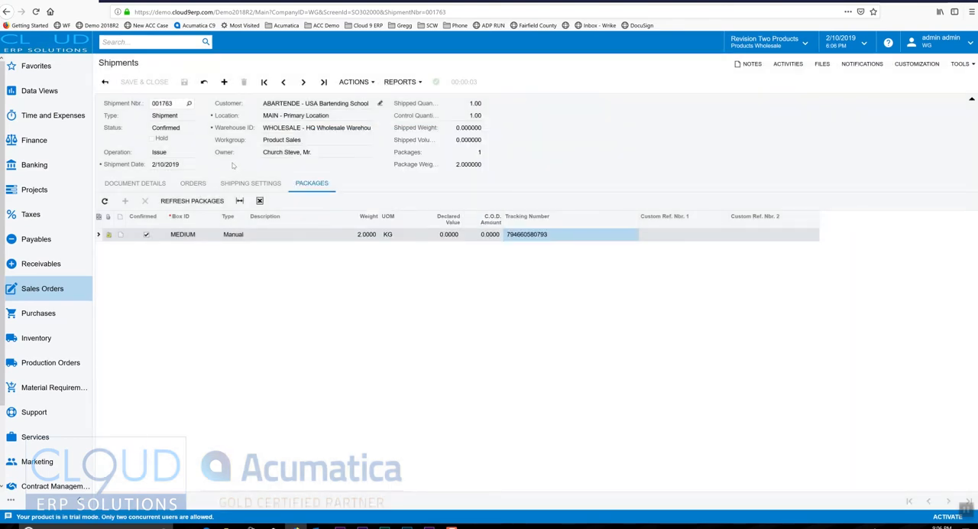
left_click(354, 82)
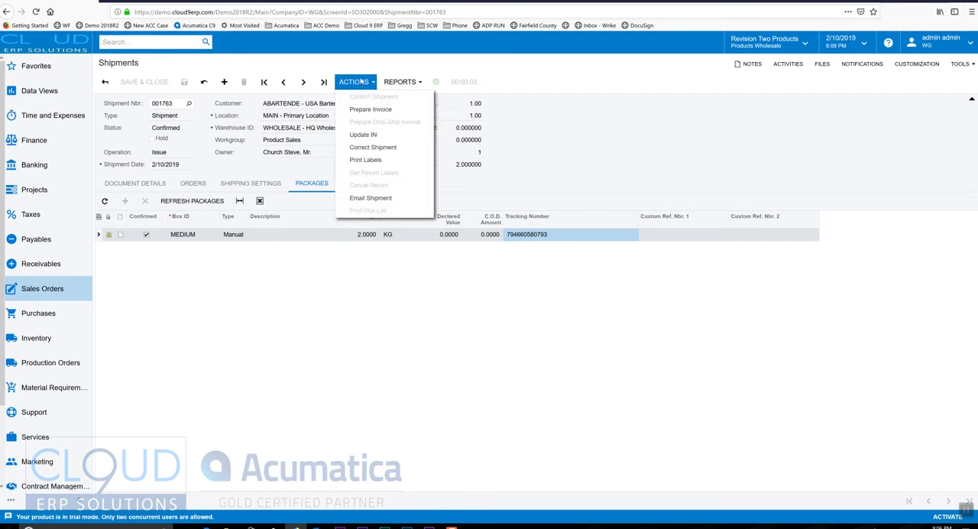
mouse_move(371, 108)
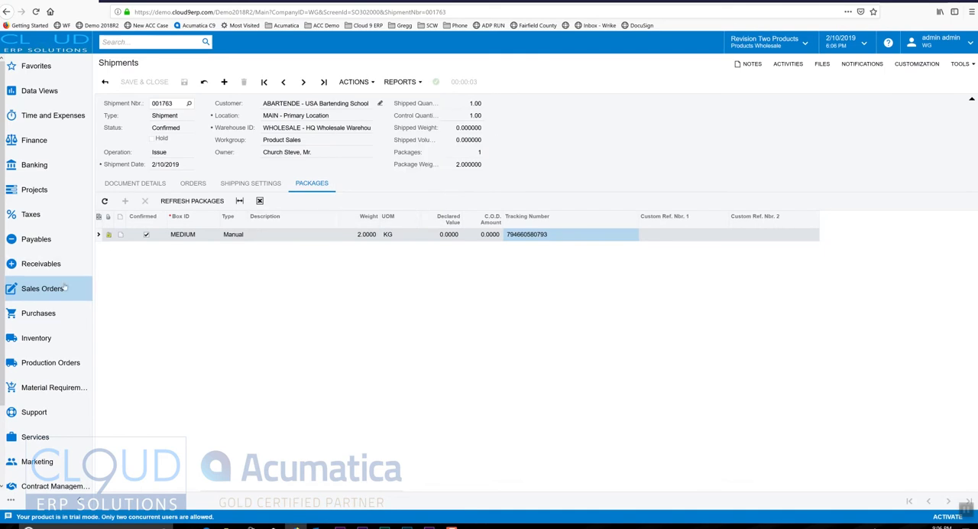
left_click(43, 288)
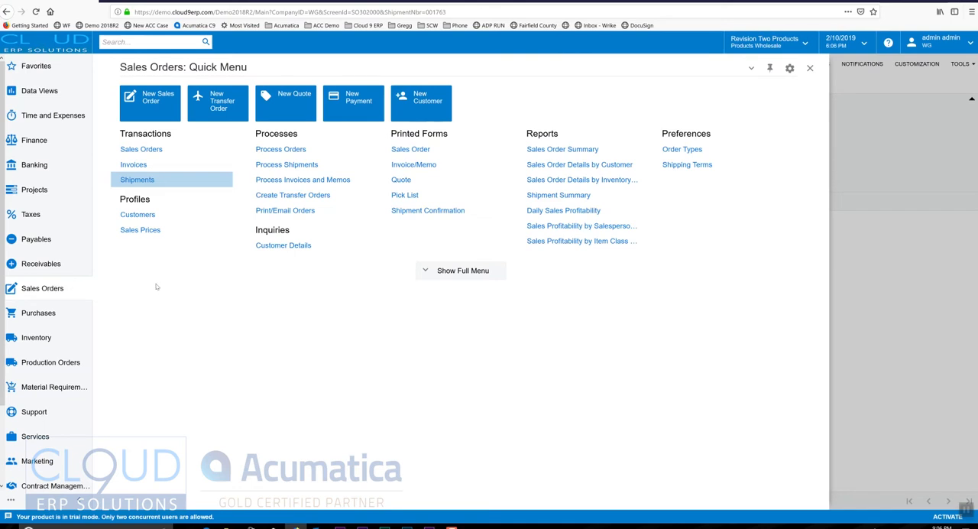
mouse_move(285, 210)
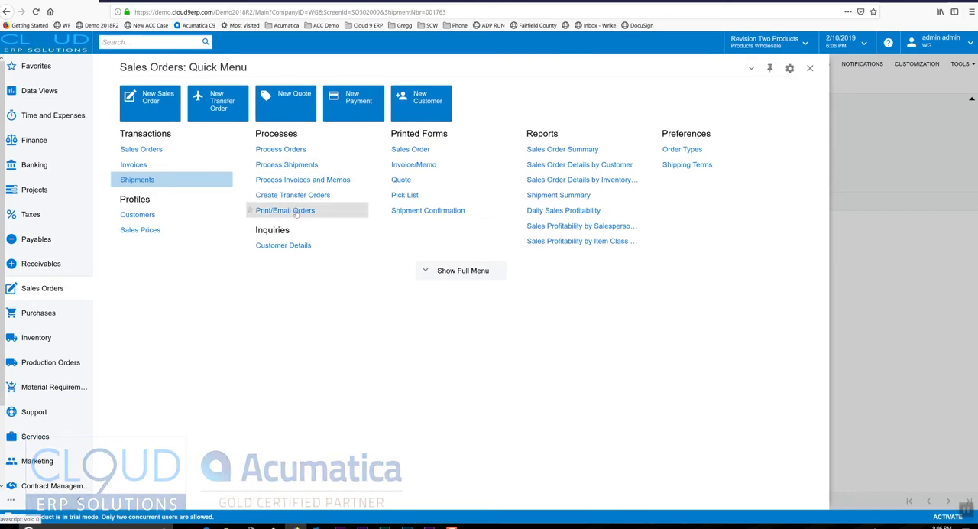
left_click(136, 179)
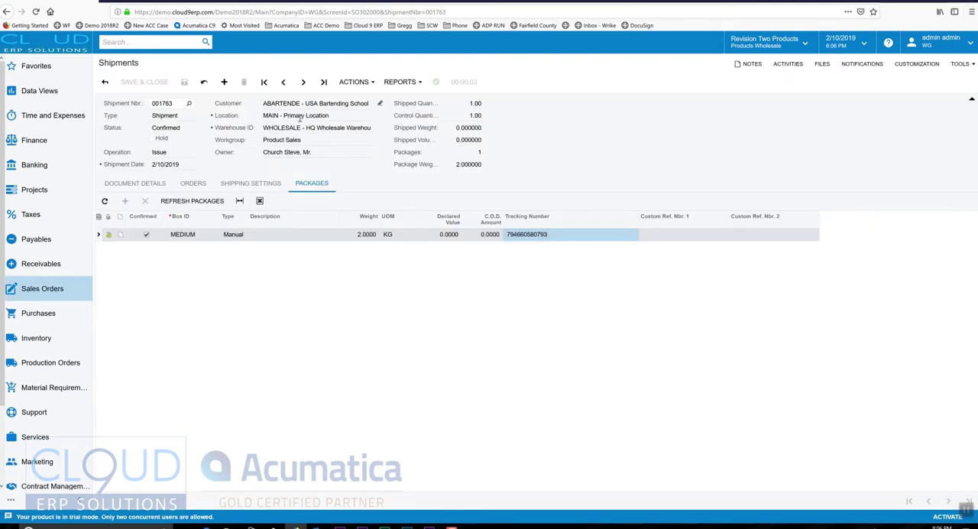
left_click(353, 82)
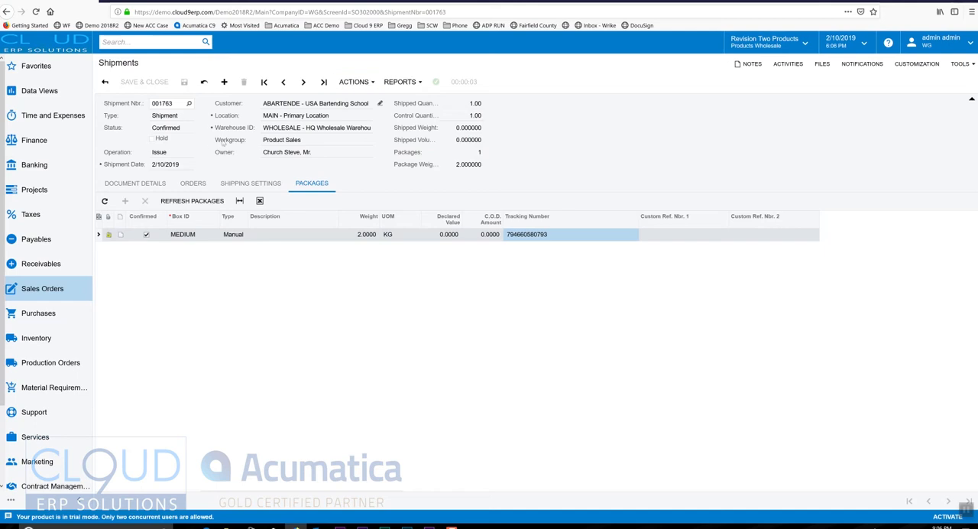
Correct shipment 001763 and check its package is unconfirmed without tracking number
left_click(354, 81)
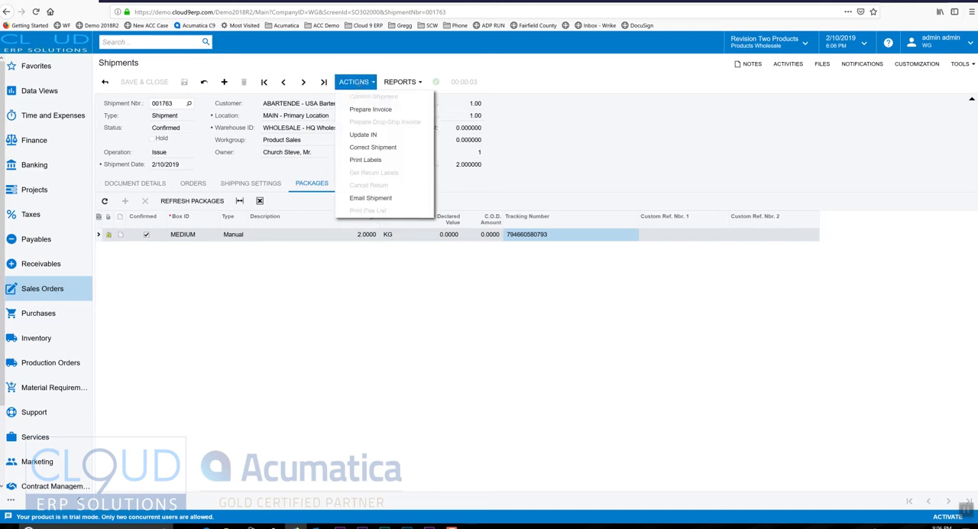
mouse_move(371, 108)
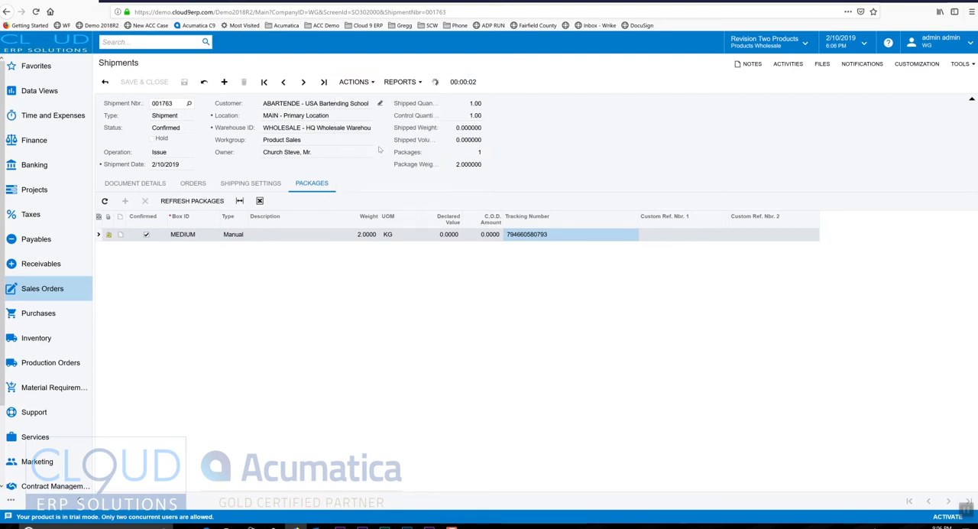
left_click(134, 183)
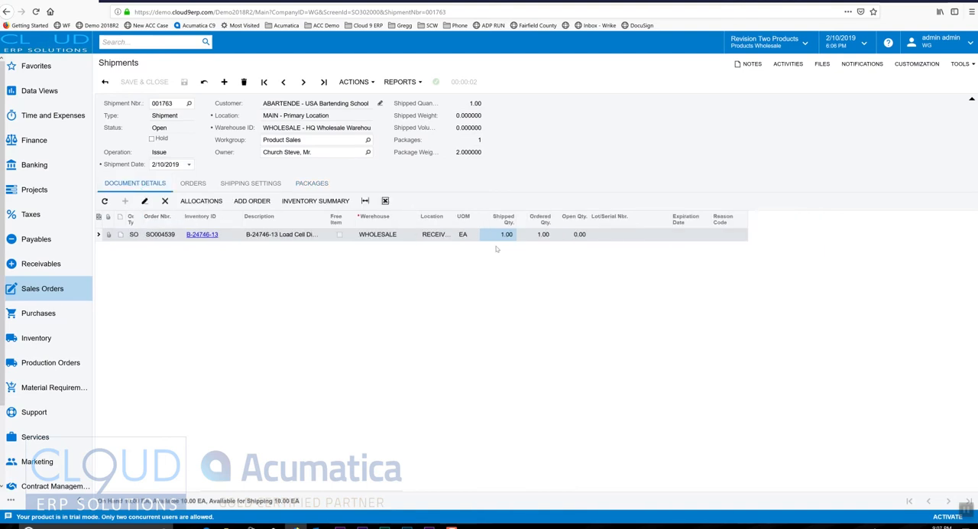
left_click(311, 183)
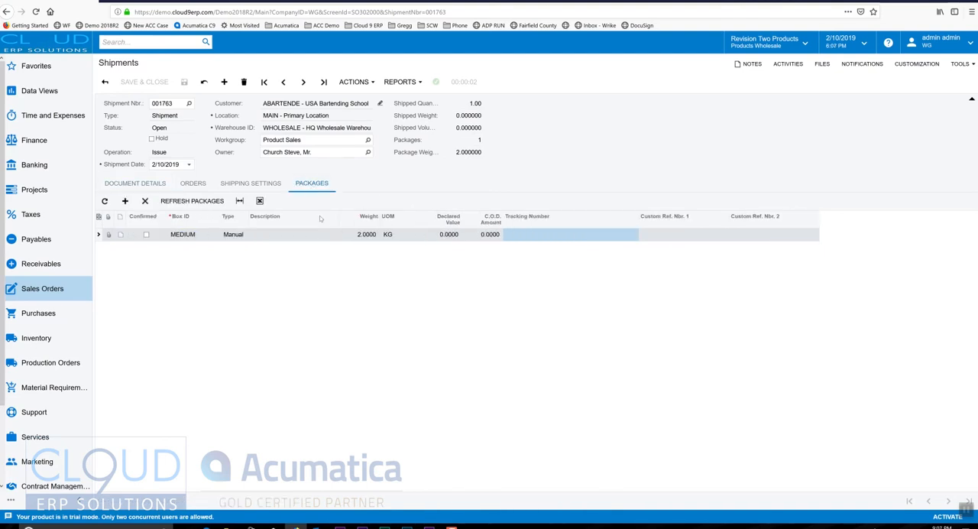
mouse_move(276, 234)
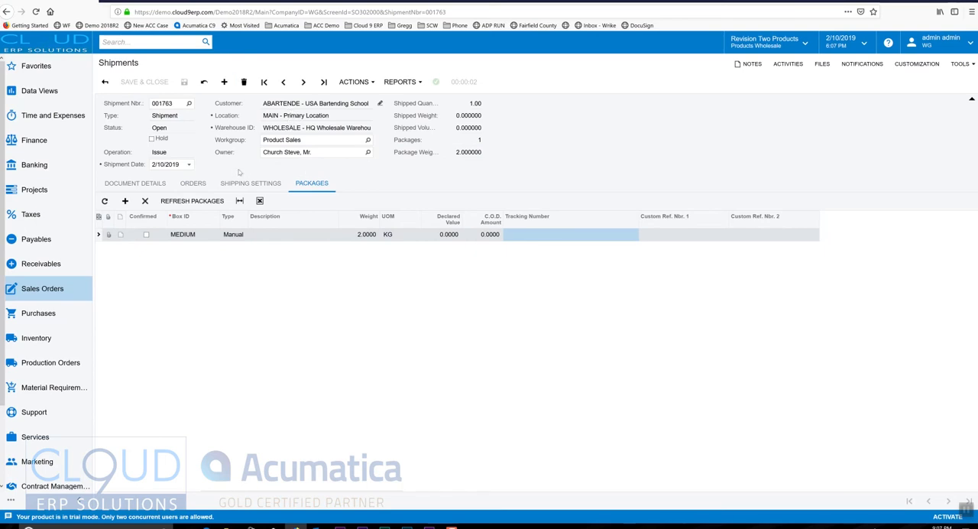
left_click(354, 82)
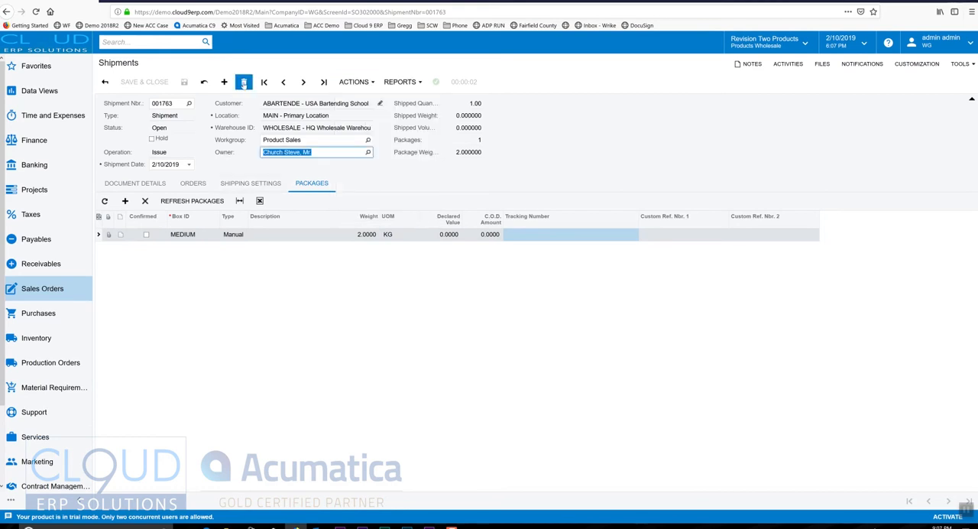
Delete shipment 001763 and confirm the deletion
left_click(244, 82)
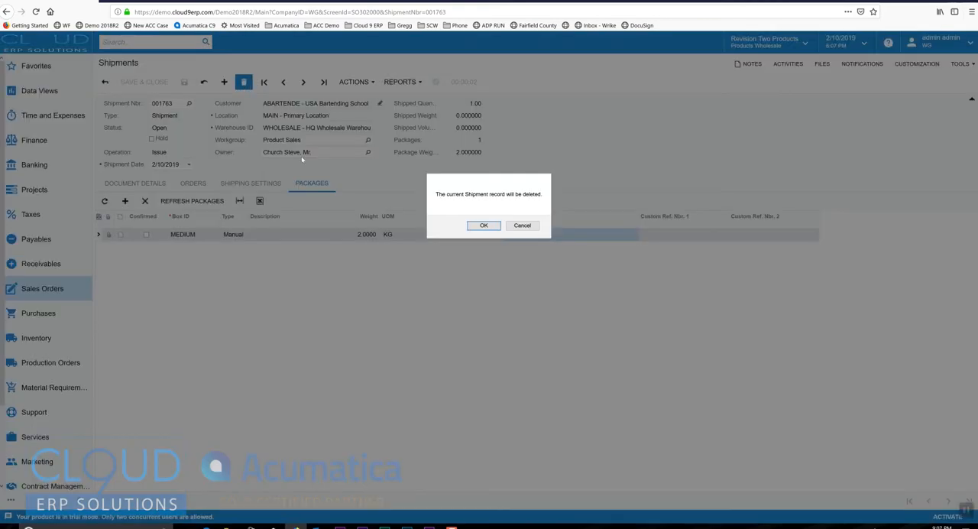
left_click(483, 224)
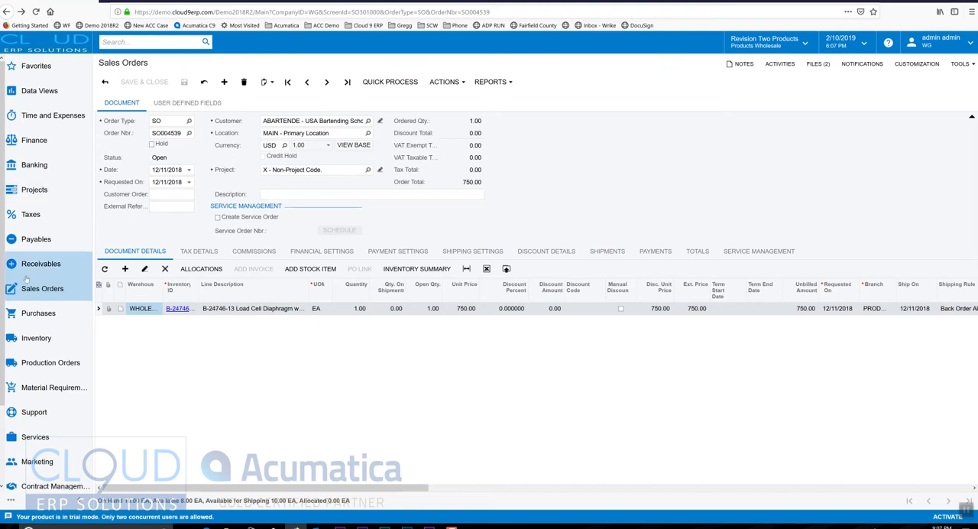
Go to Process Orders from the Sales Orders sidebar menu
left_click(42, 288)
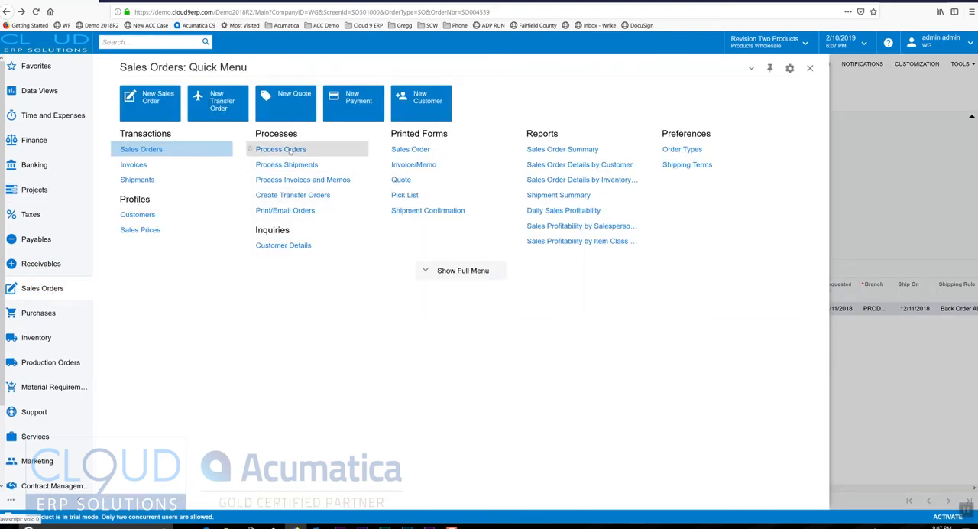
left_click(281, 149)
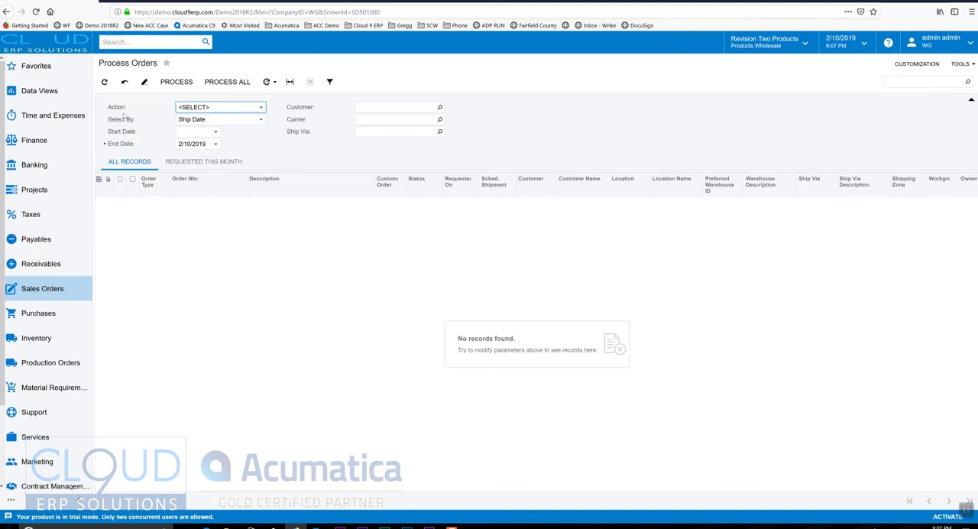
mouse_move(136, 122)
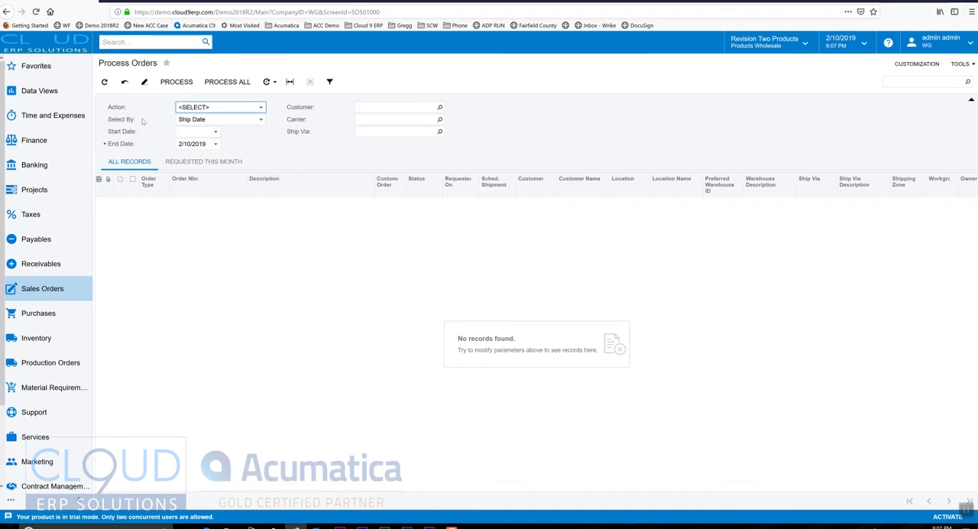
left_click(41, 288)
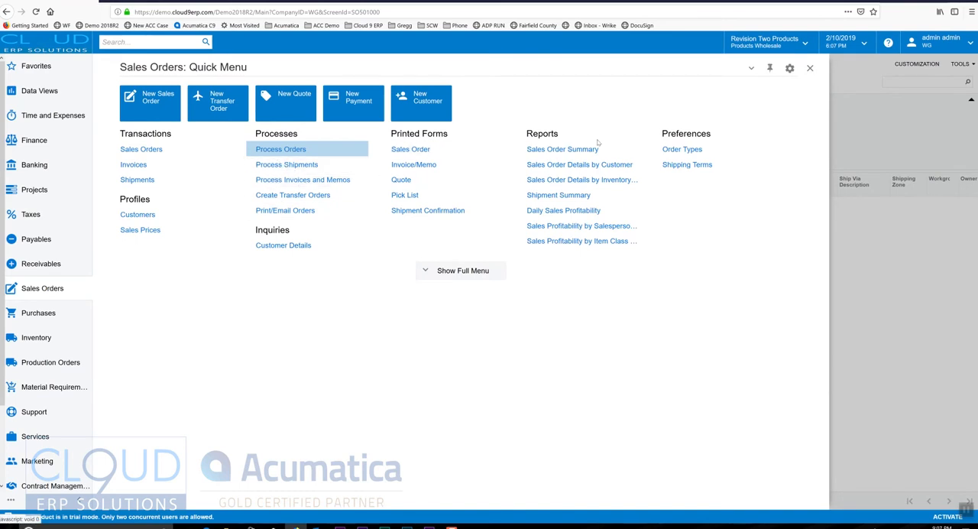
left_click(280, 149)
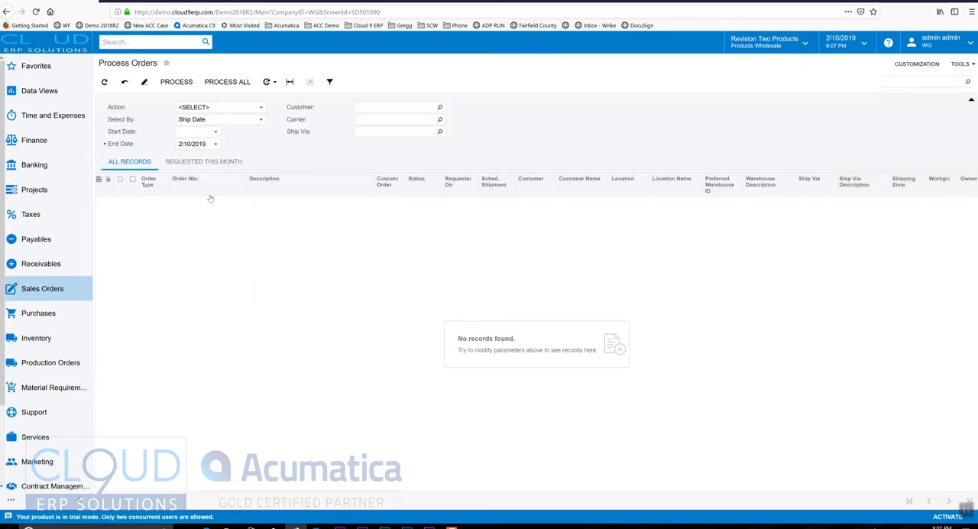
mouse_move(379, 214)
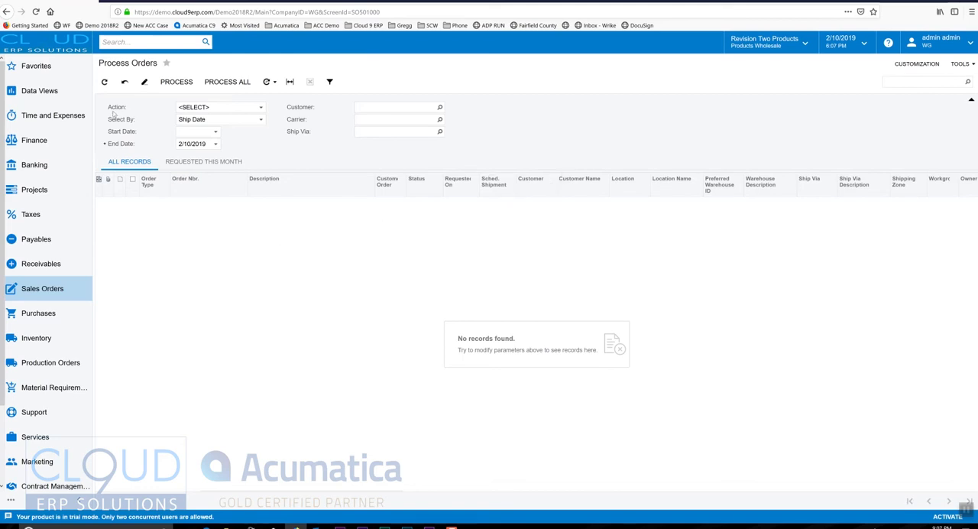
Set the Process Orders action to Cancel Order, passing through Release from Credit Hold
left_click(220, 106)
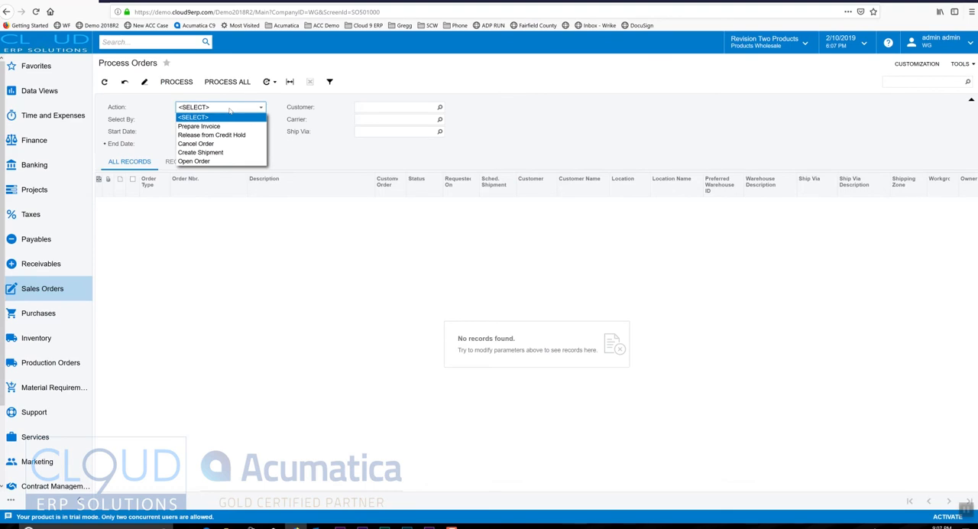
mouse_move(200, 126)
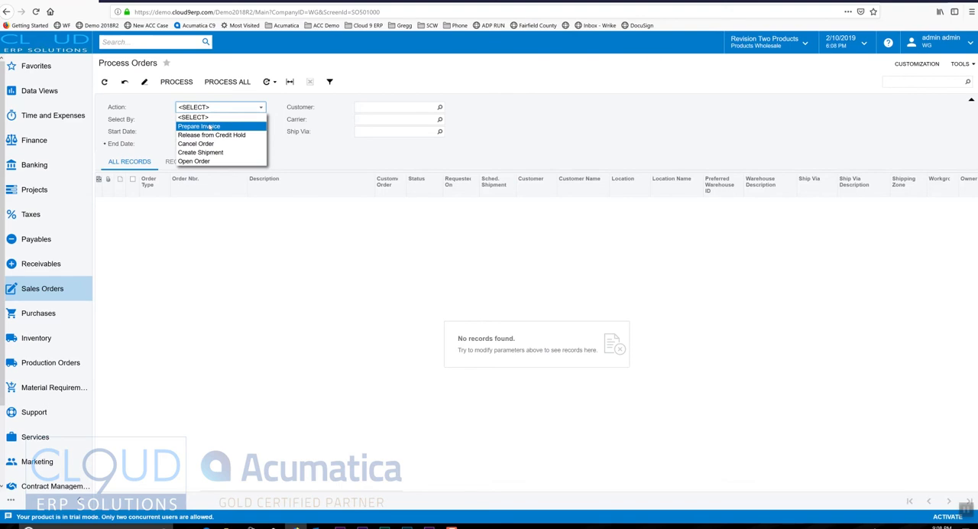
mouse_move(212, 134)
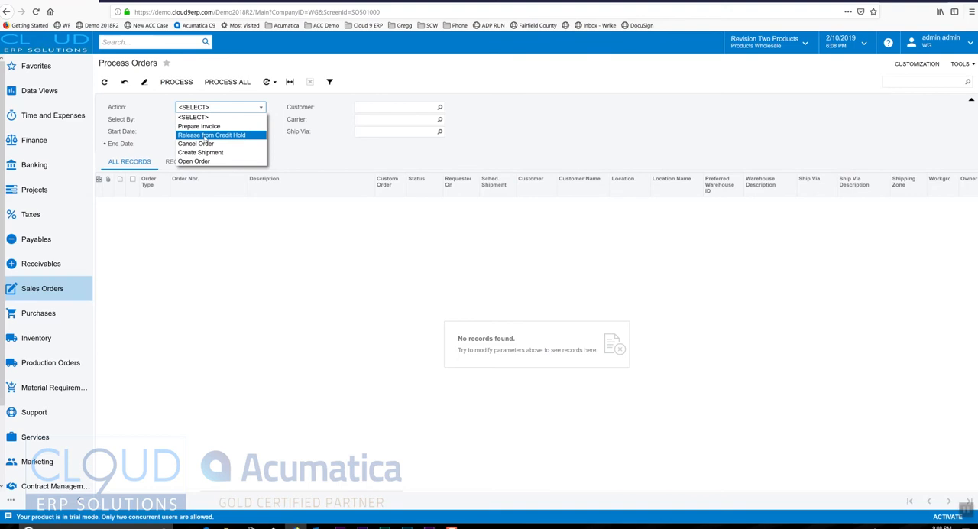
left_click(211, 135)
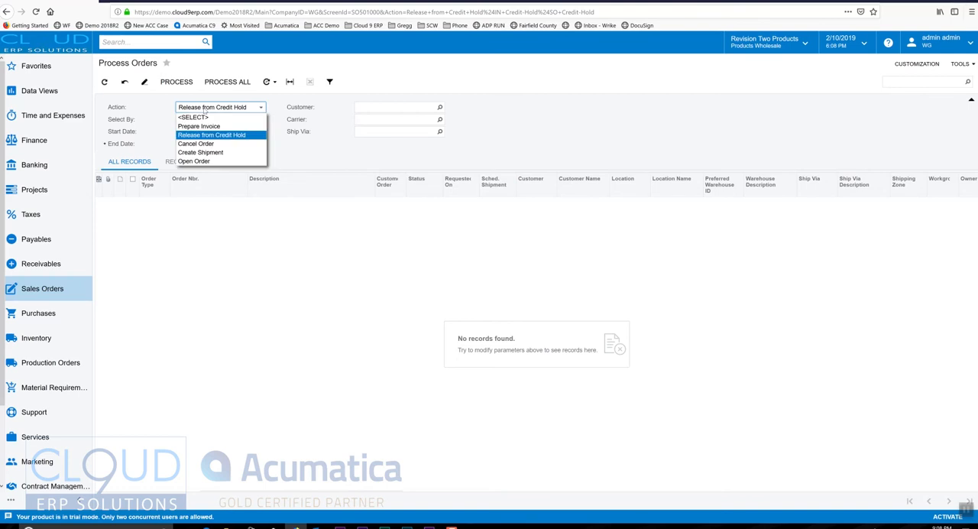
mouse_move(196, 143)
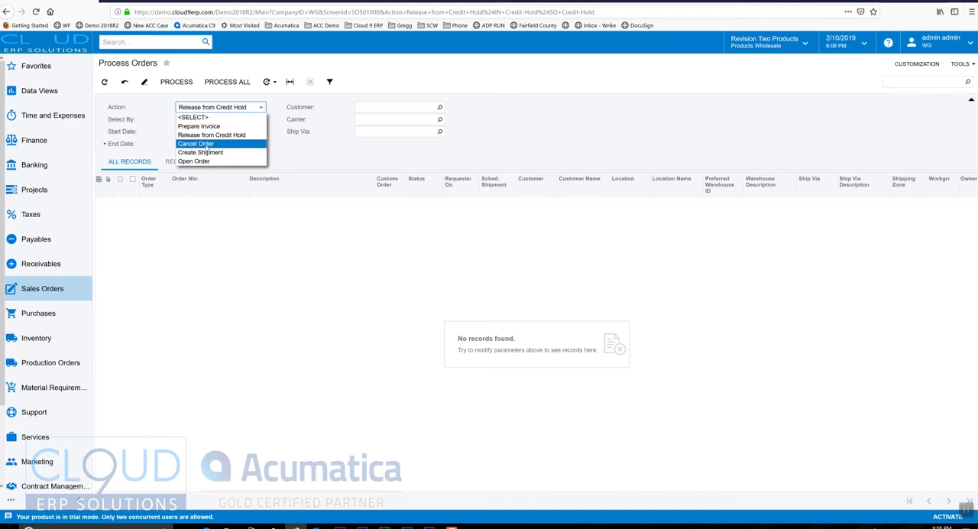
left_click(196, 143)
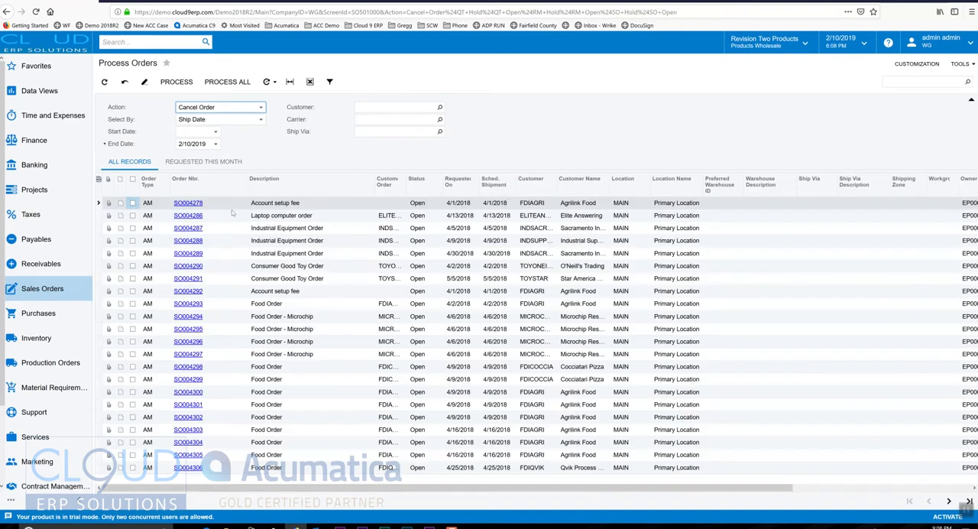
Change the Process Orders action to Create Shipment dated 2/10/2019, leaving no orders ticked
left_click(132, 203)
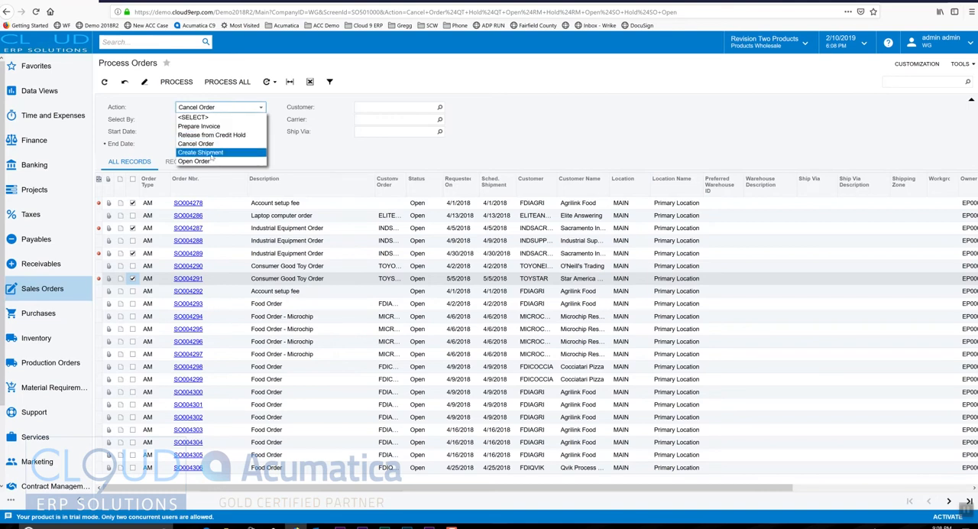
left_click(200, 152)
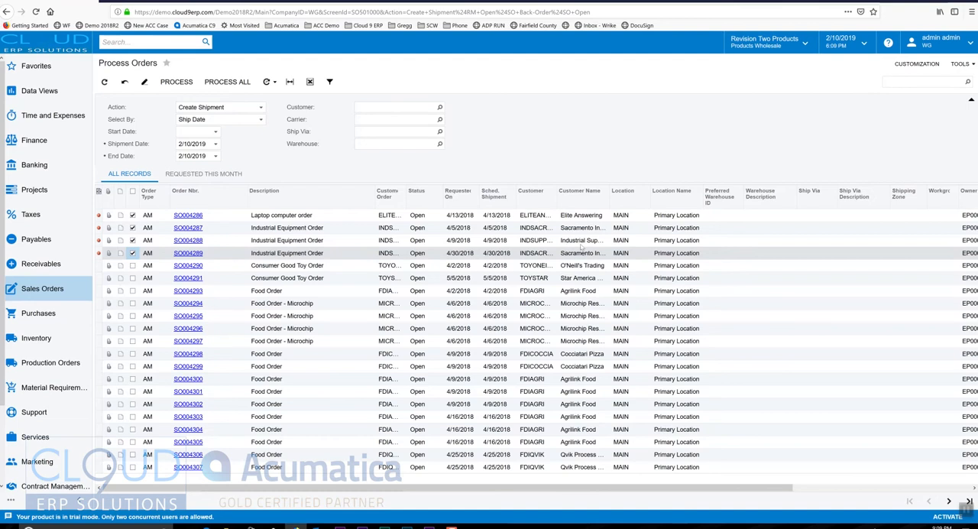
mouse_move(589, 240)
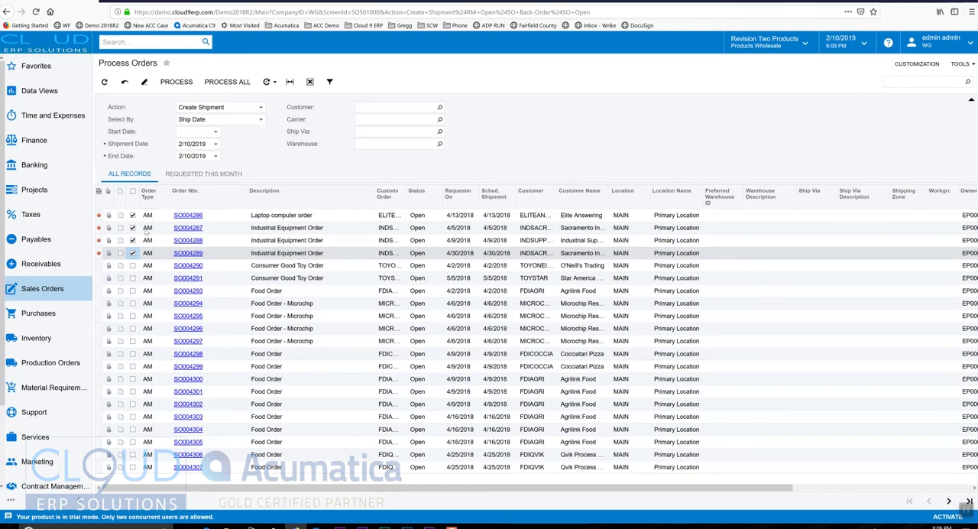
left_click(132, 228)
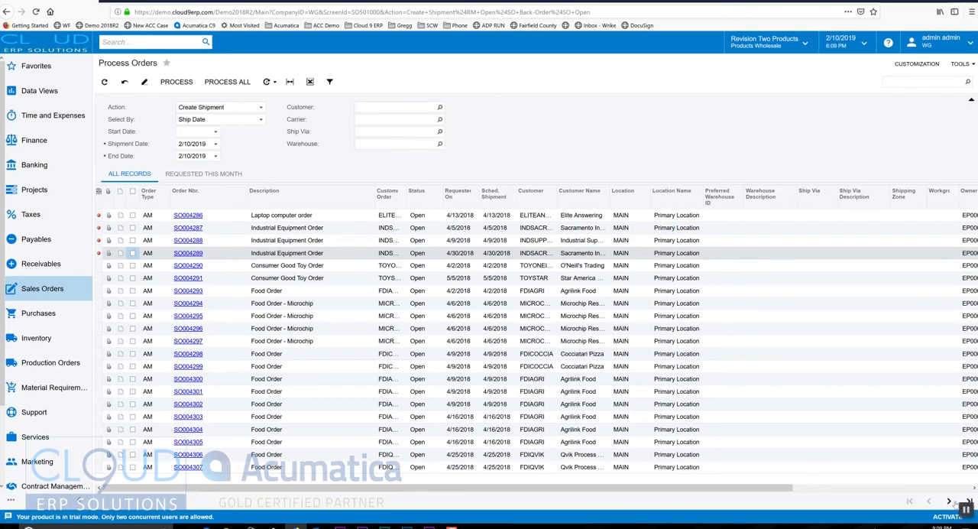
left_click(944, 502)
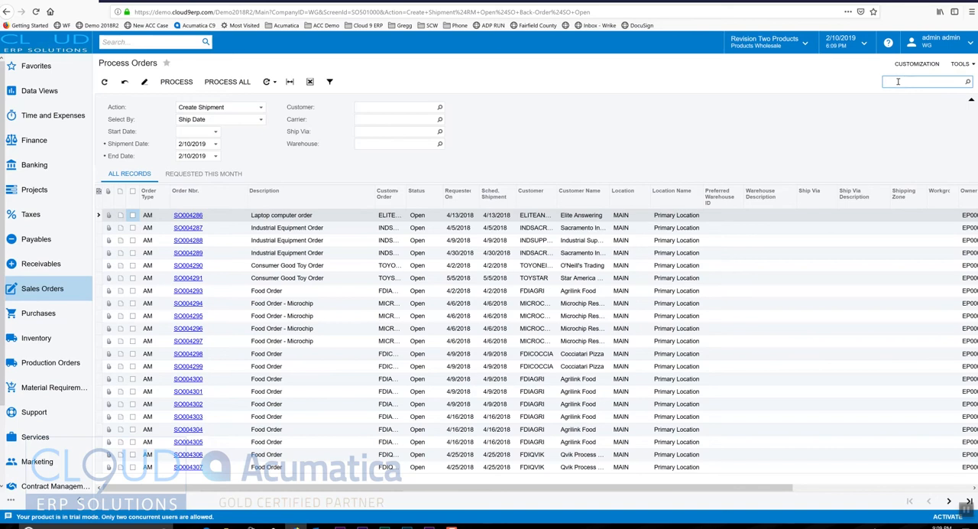
Tick sales order SO004539 and process it to create its shipment
type("4539")
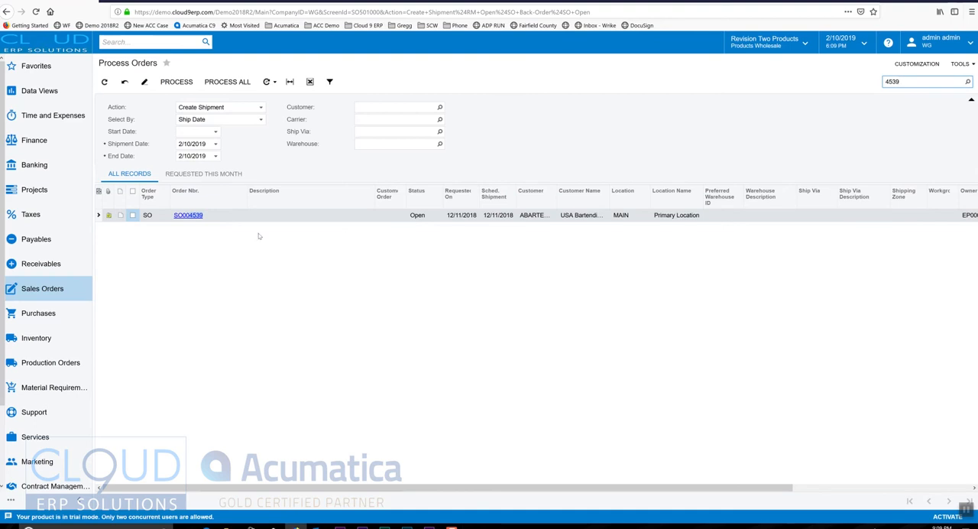
mouse_move(237, 235)
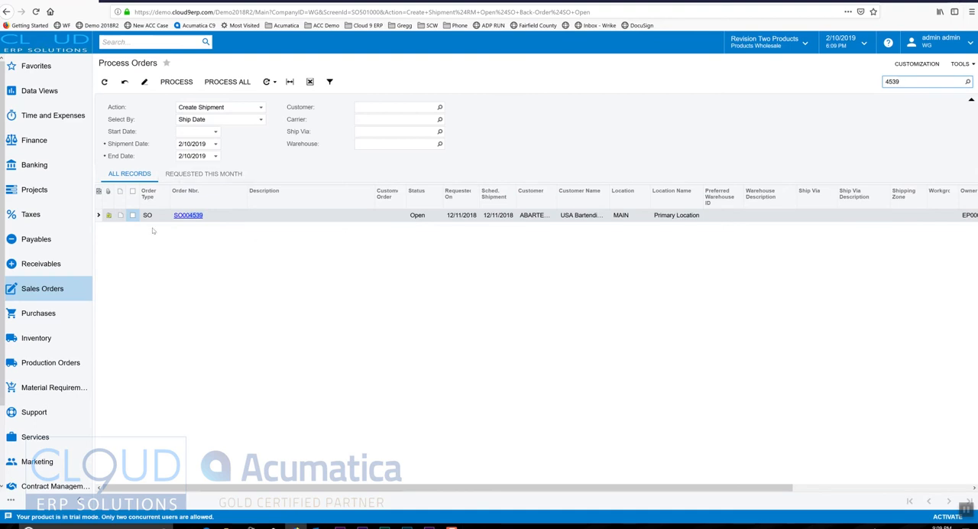
left_click(131, 214)
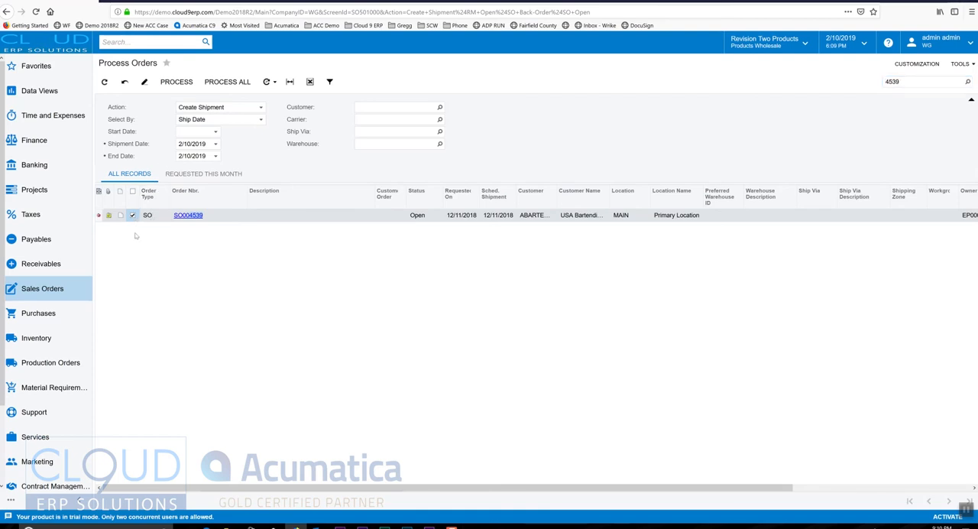
left_click(182, 81)
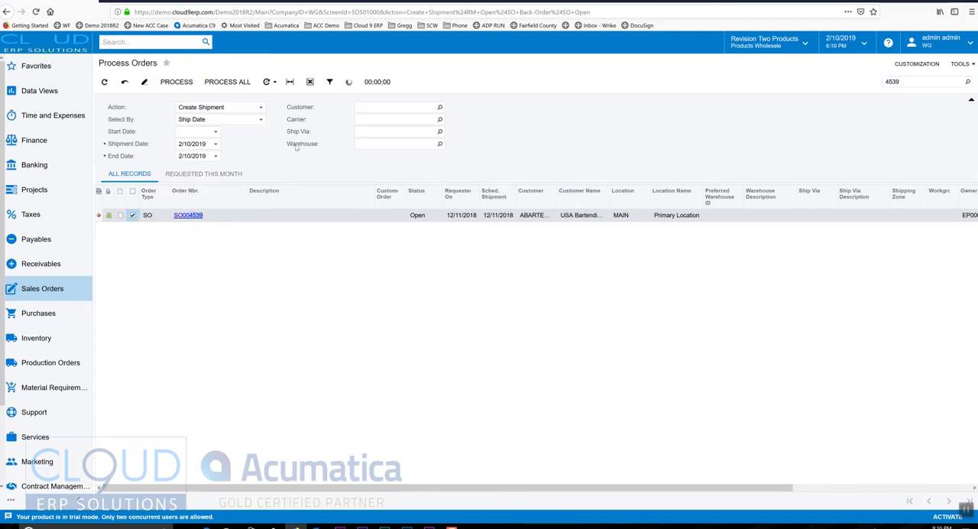
left_click(186, 81)
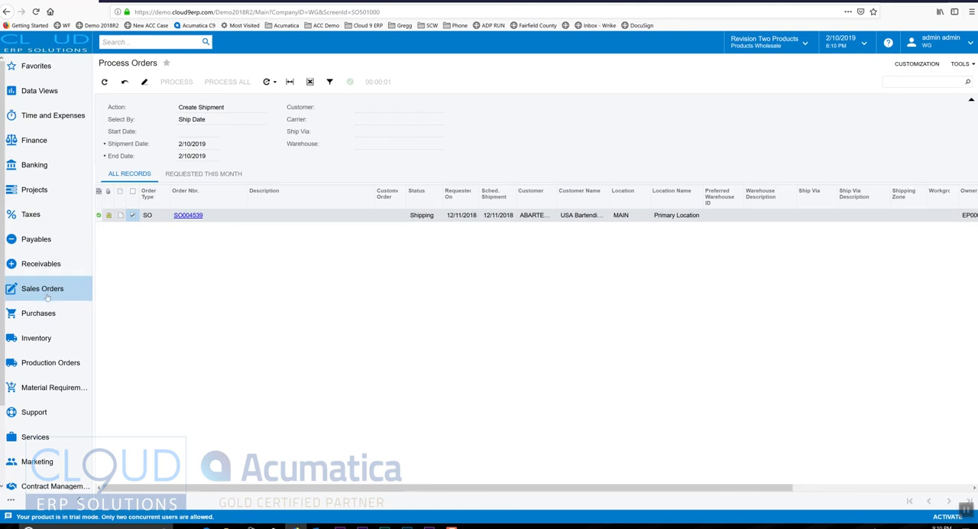
Open Process Shipments from the Sales Orders menu
left_click(41, 288)
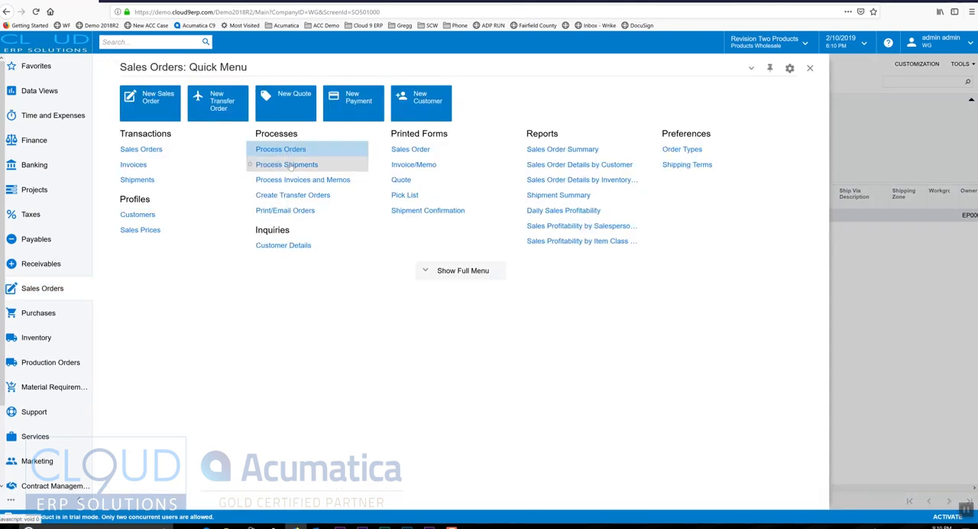
left_click(286, 164)
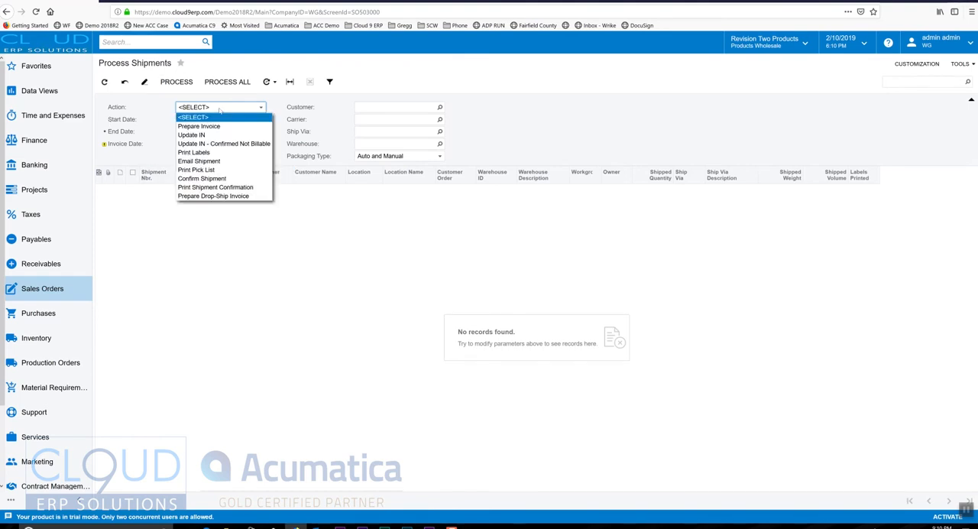
mouse_move(198, 126)
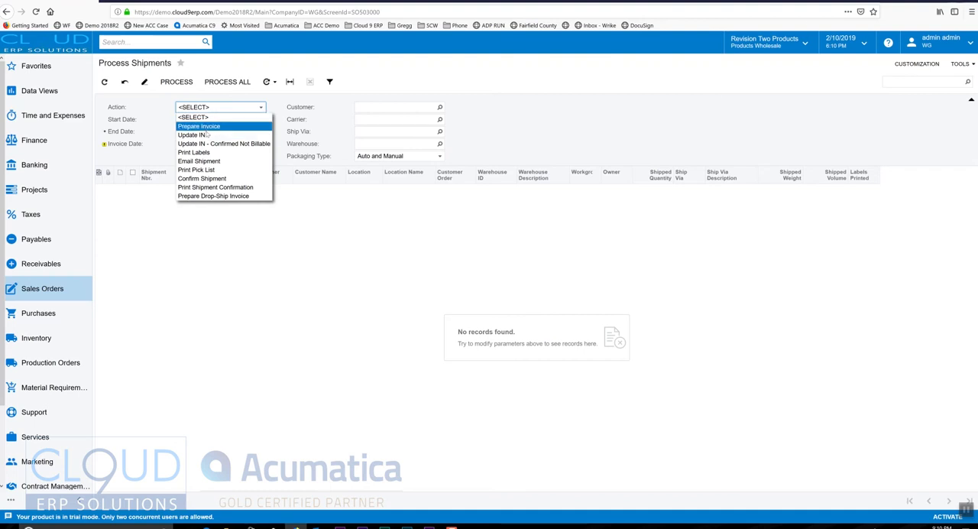
mouse_move(190, 134)
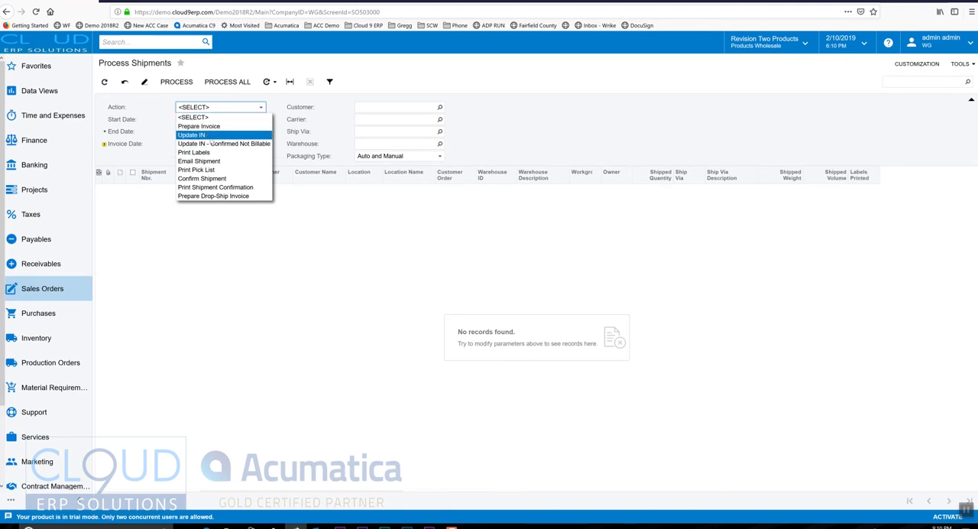
mouse_move(195, 152)
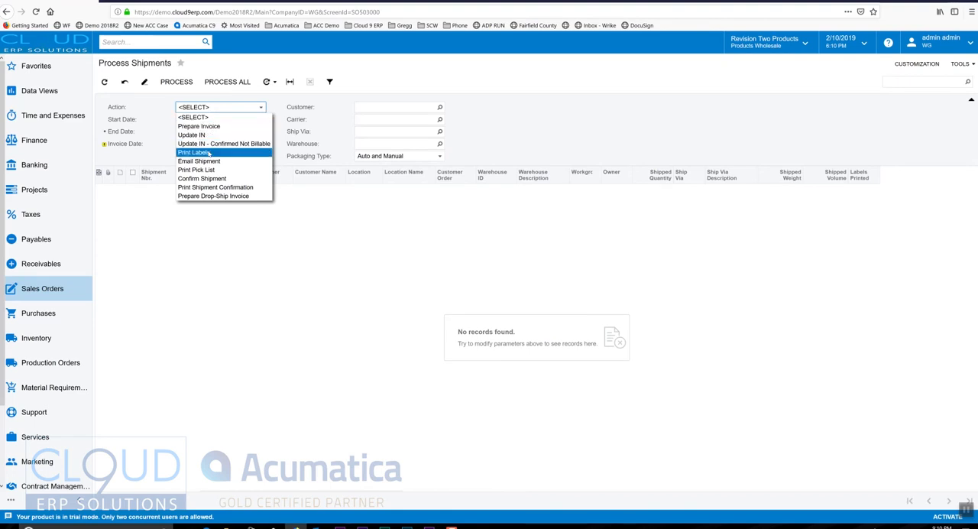
mouse_move(199, 160)
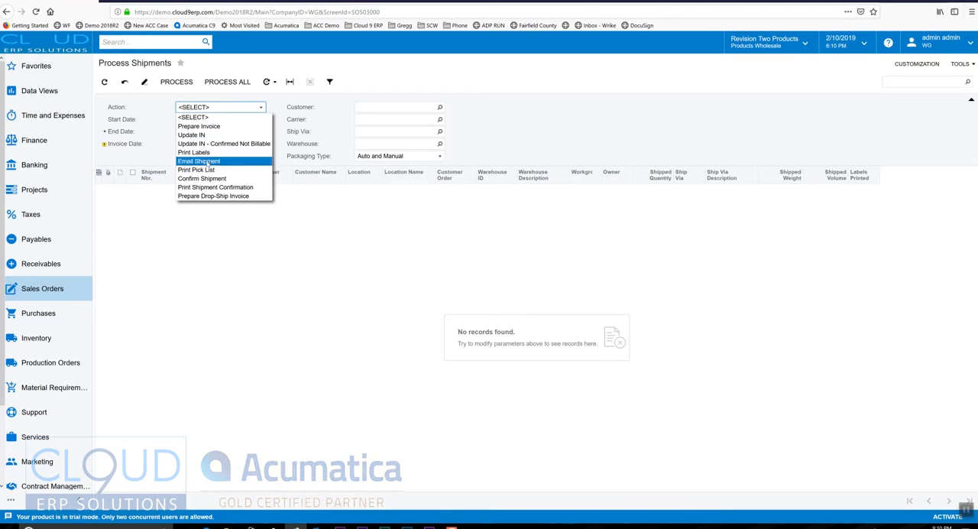
Run Print Pick List on shipment 001764
left_click(197, 169)
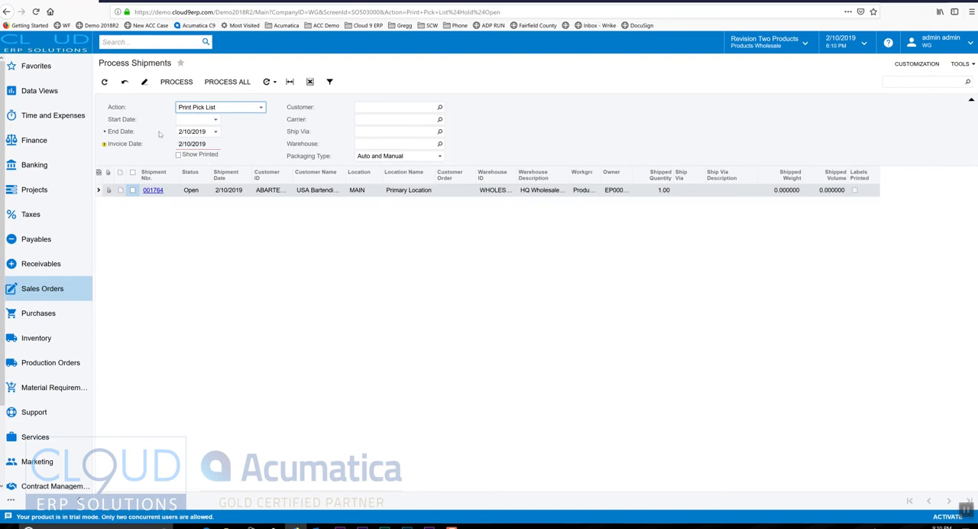
left_click(132, 190)
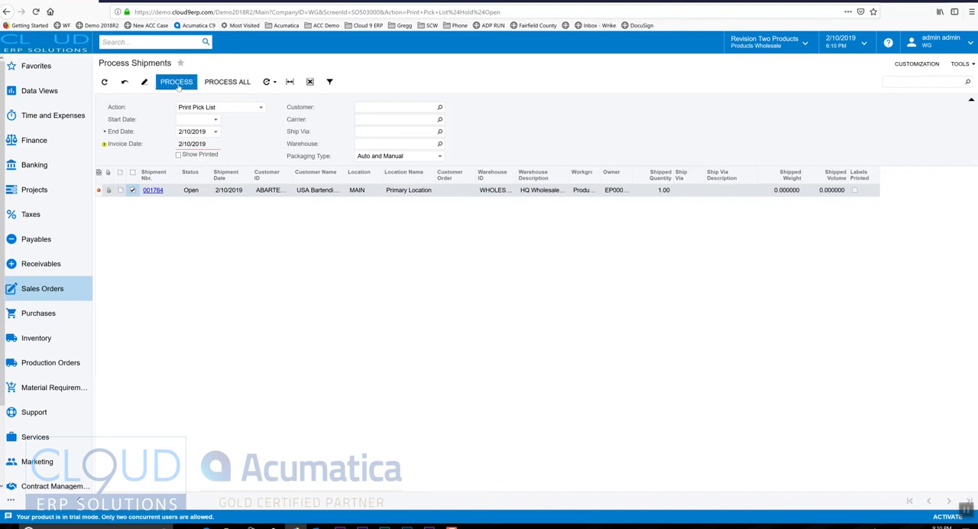
left_click(179, 81)
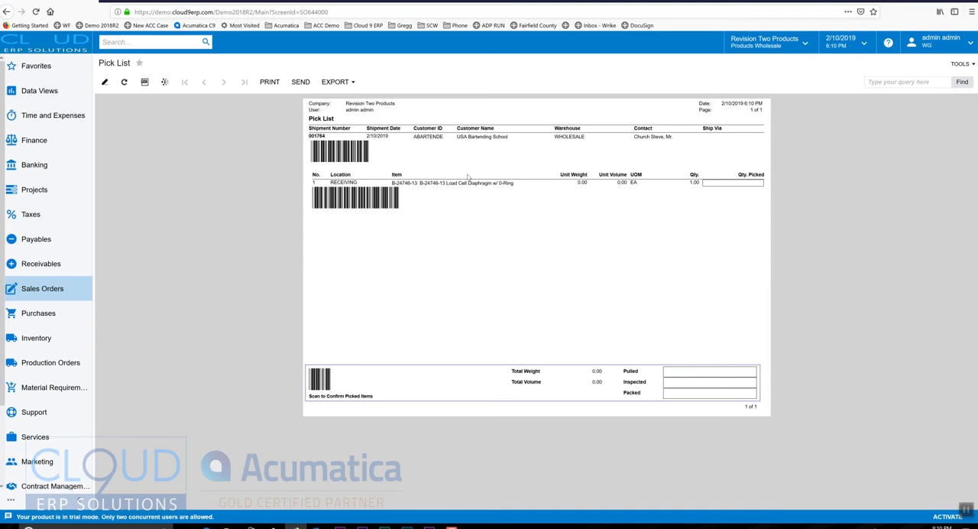
mouse_move(340, 175)
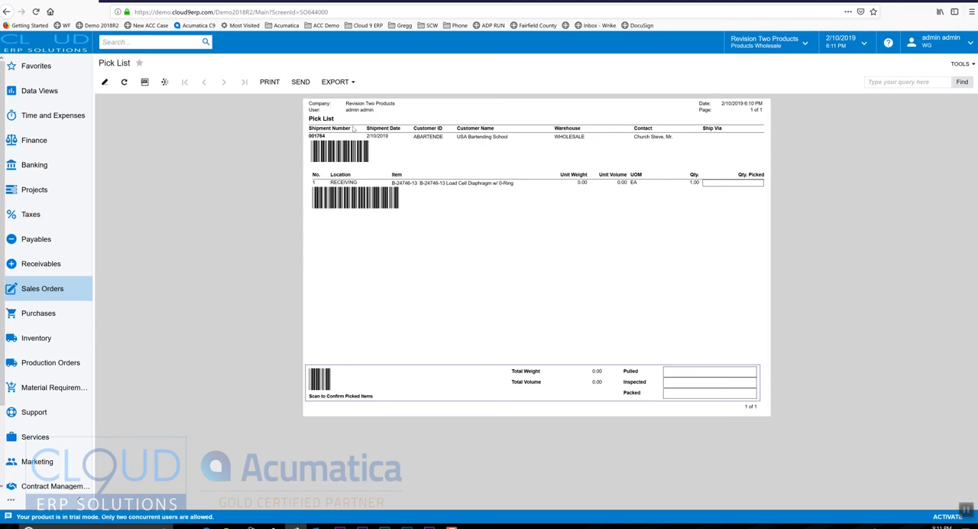
mouse_move(336, 152)
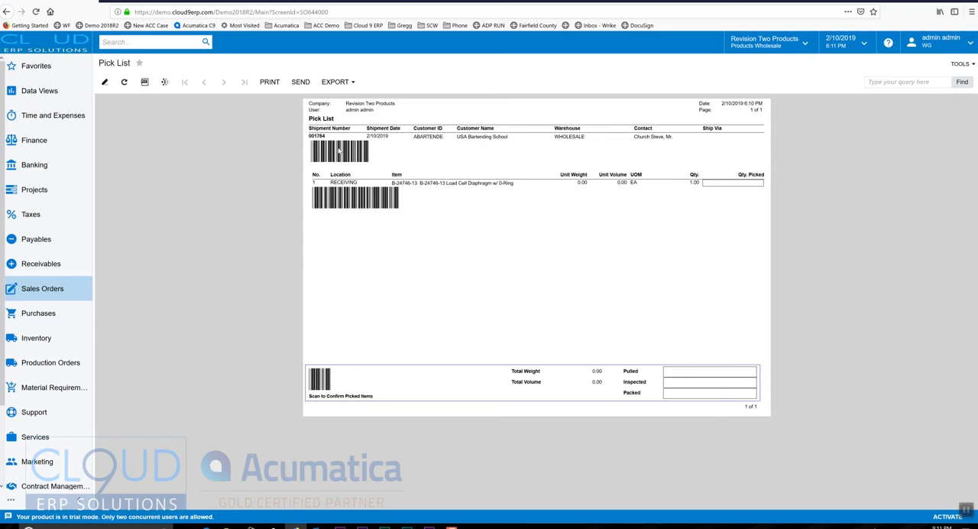
mouse_move(382, 246)
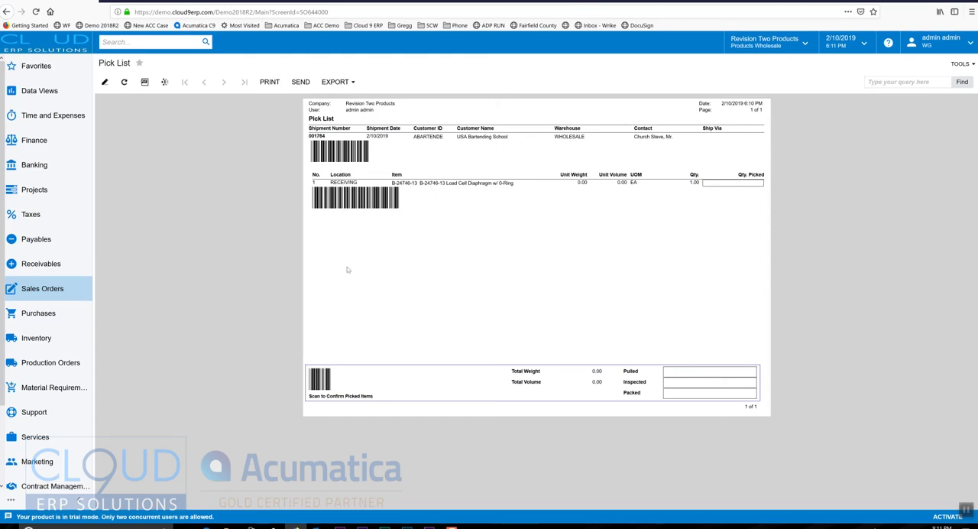
mouse_move(367, 276)
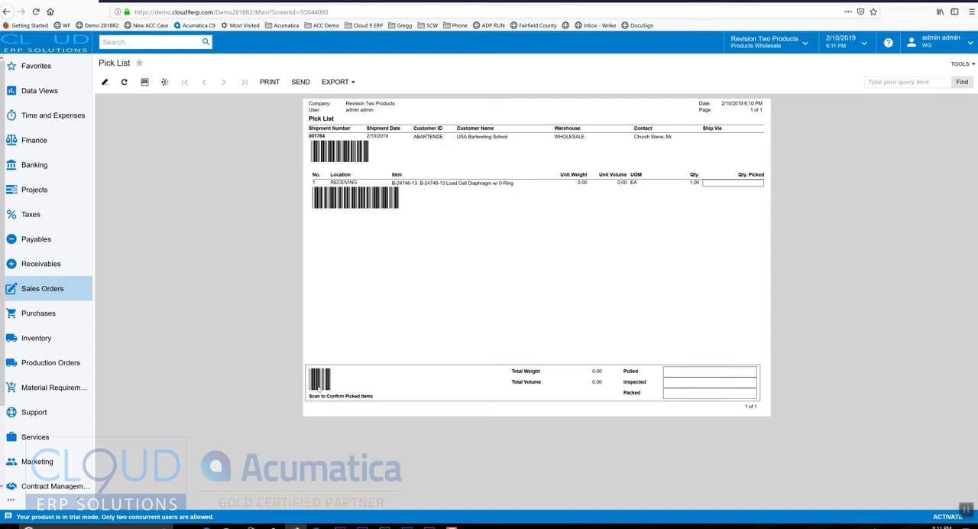
mouse_move(341, 386)
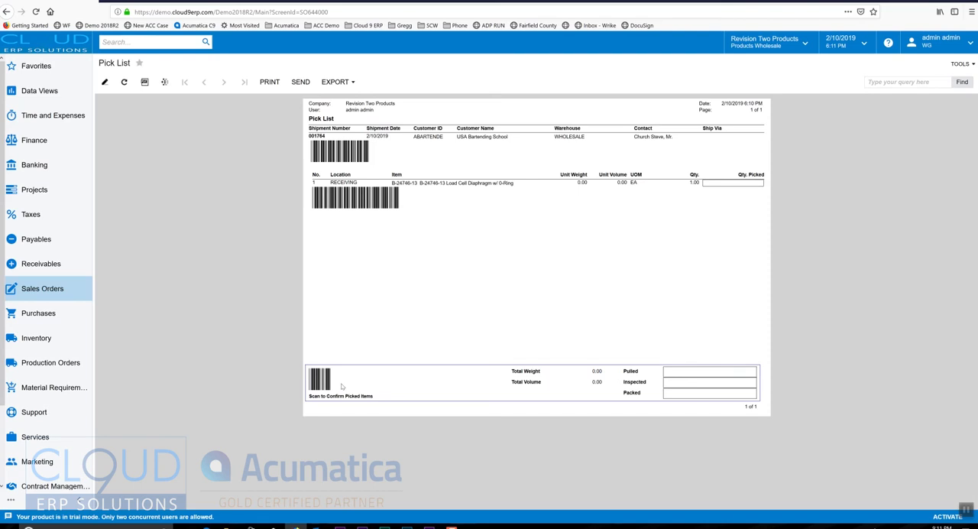
mouse_move(376, 265)
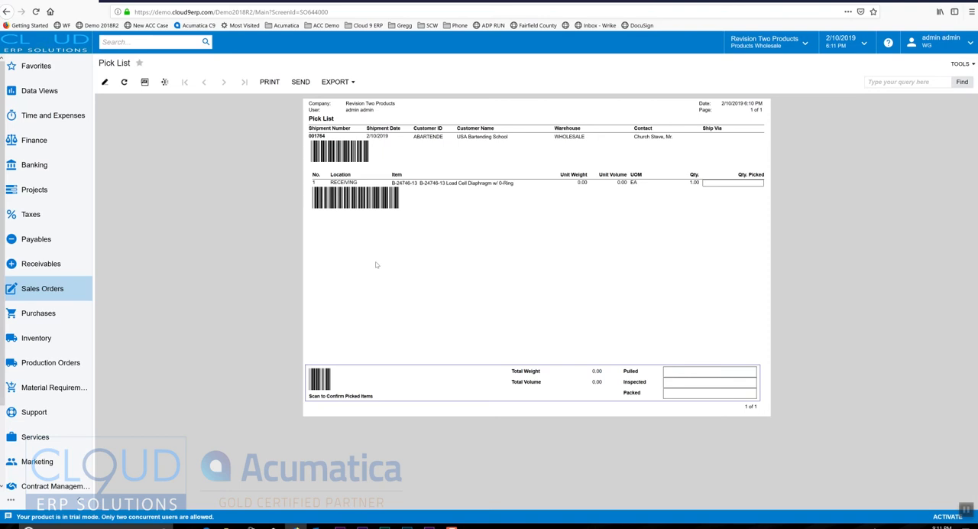
mouse_move(386, 259)
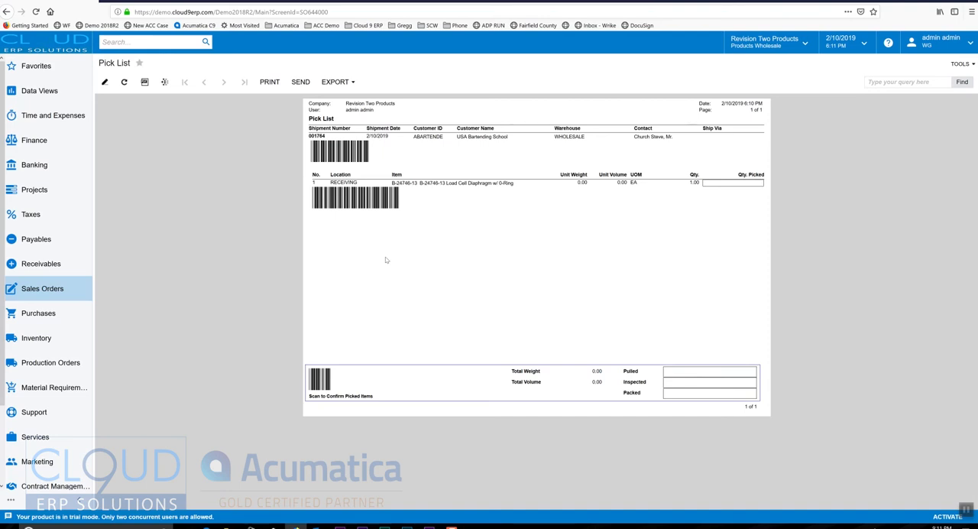
mouse_move(342, 255)
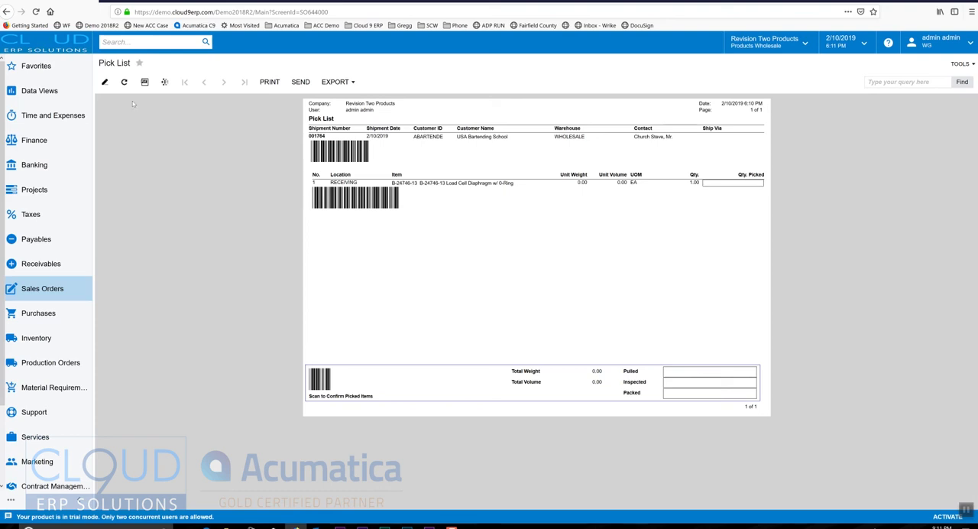
Reopen Process Shipments and set the action to Confirm Shipment
left_click(42, 288)
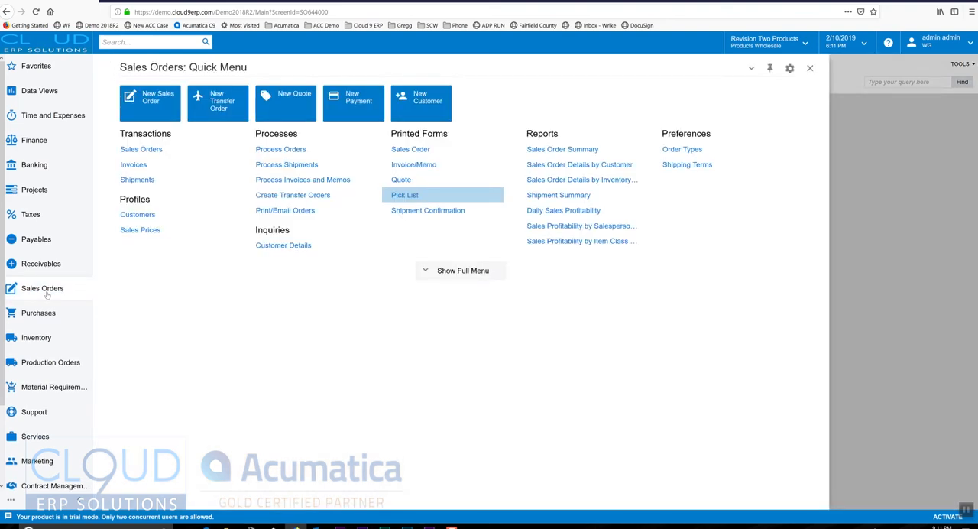
mouse_move(173, 179)
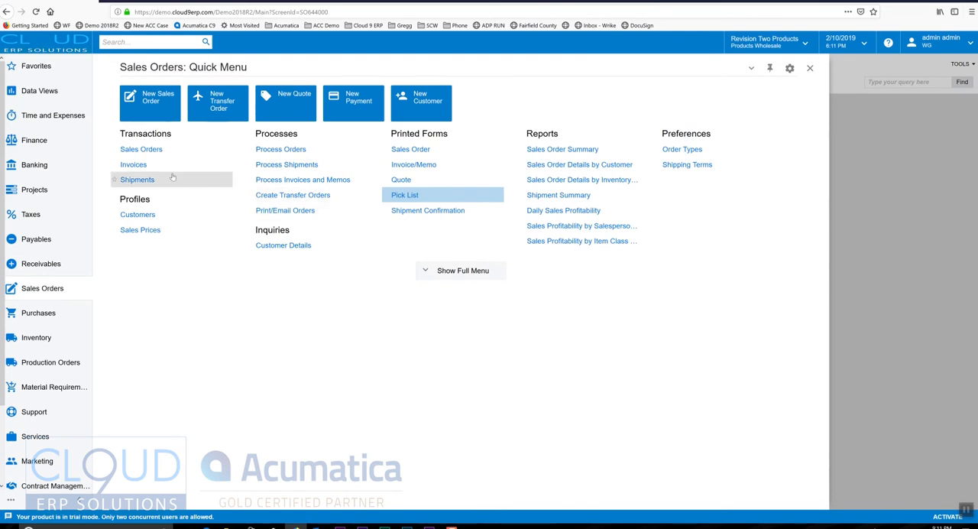
left_click(404, 195)
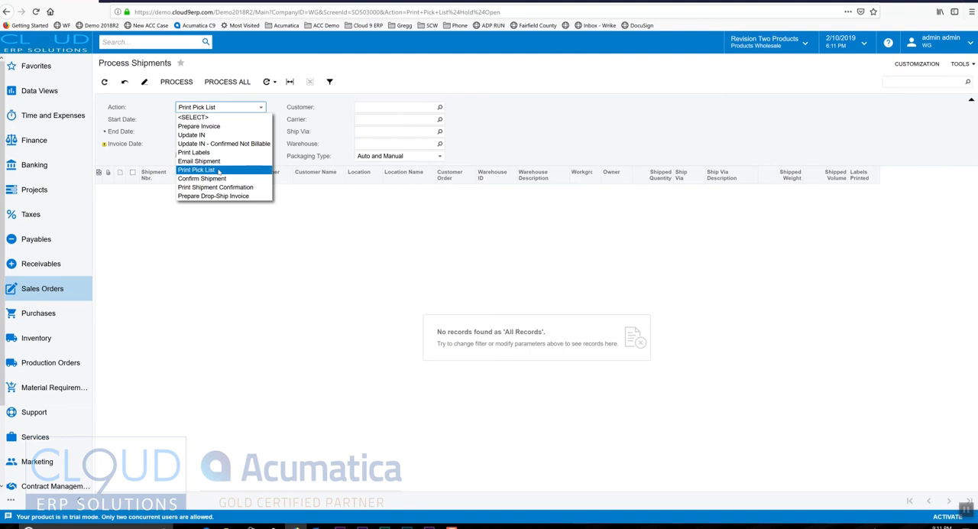
mouse_move(198, 161)
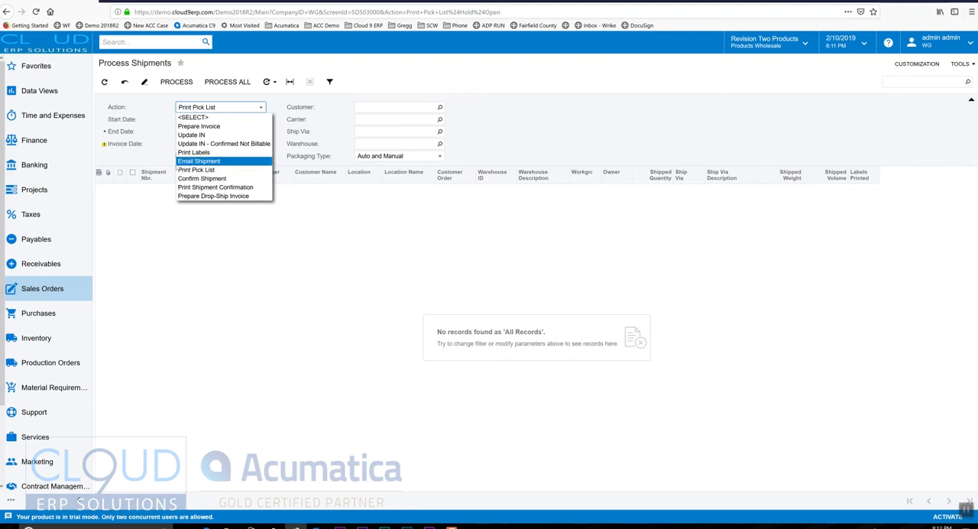
left_click(202, 178)
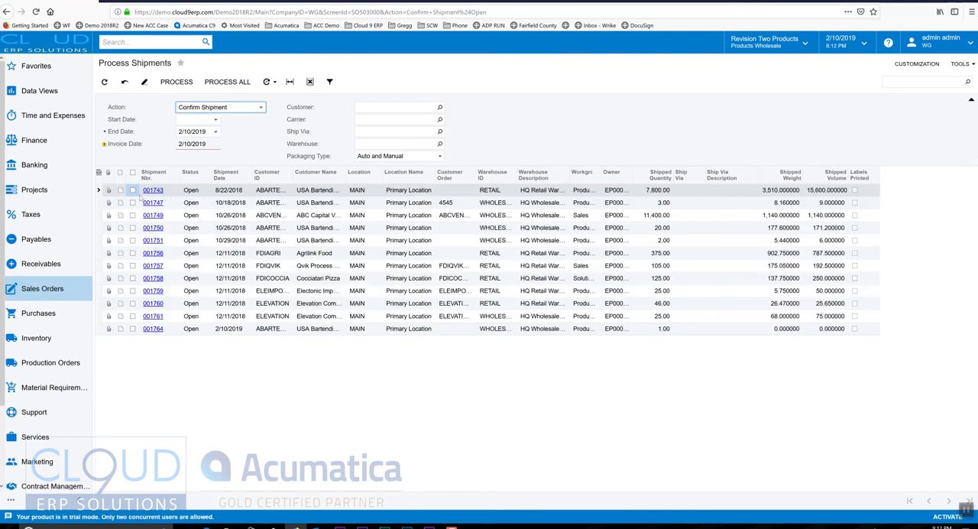
Tick shipment 001743 for confirmation
left_click(132, 190)
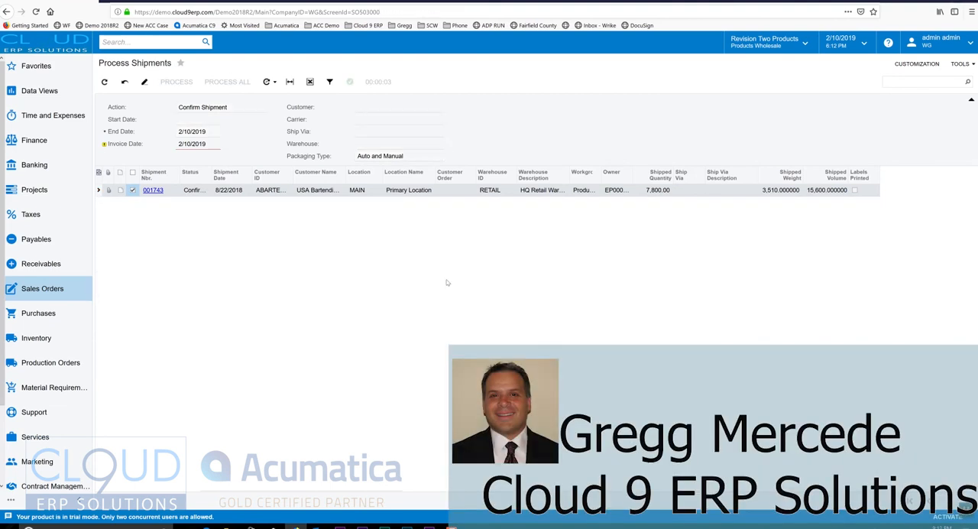
mouse_move(171, 196)
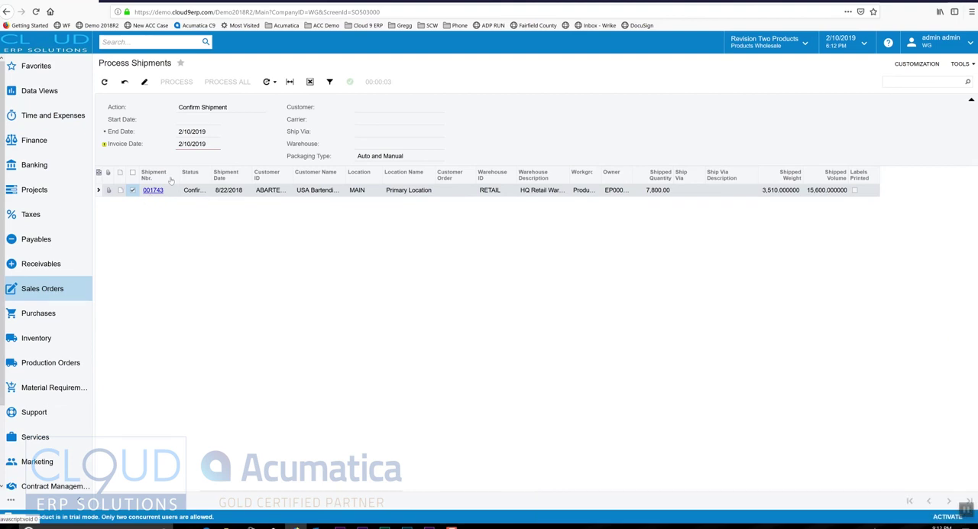
Reopen Process Shipments and set the action to Print Labels
left_click(42, 288)
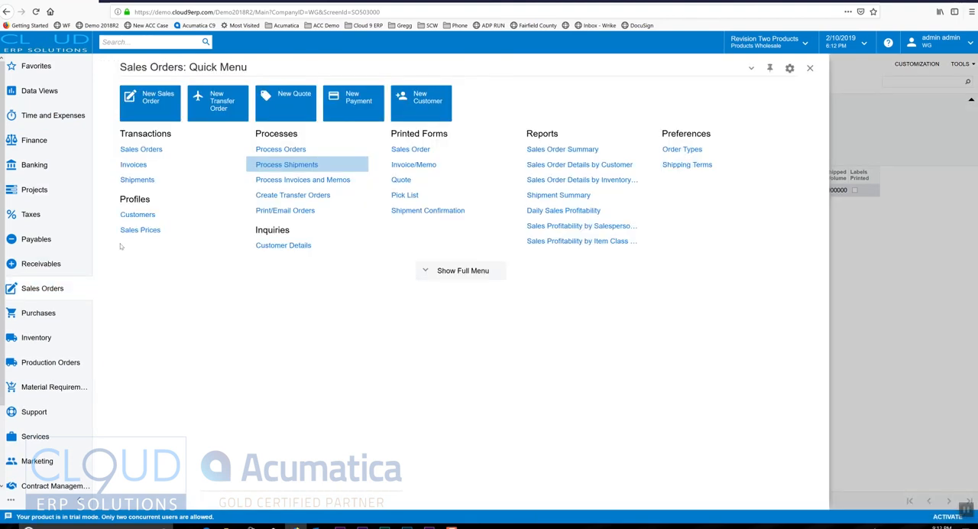
left_click(286, 164)
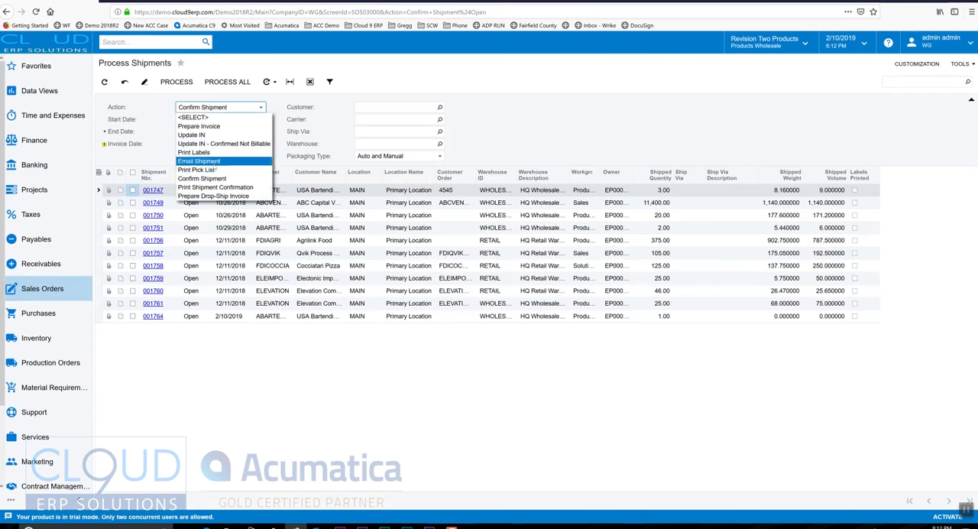
left_click(193, 152)
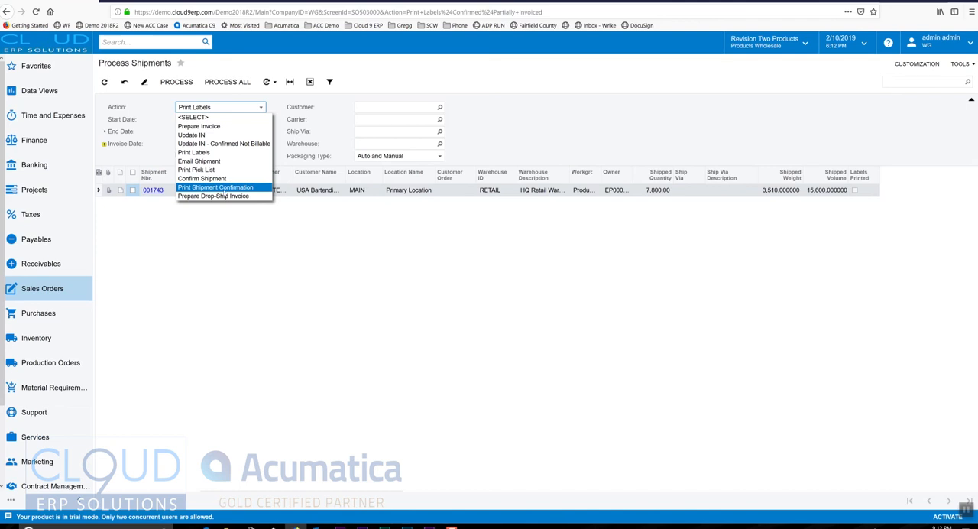
mouse_move(191, 134)
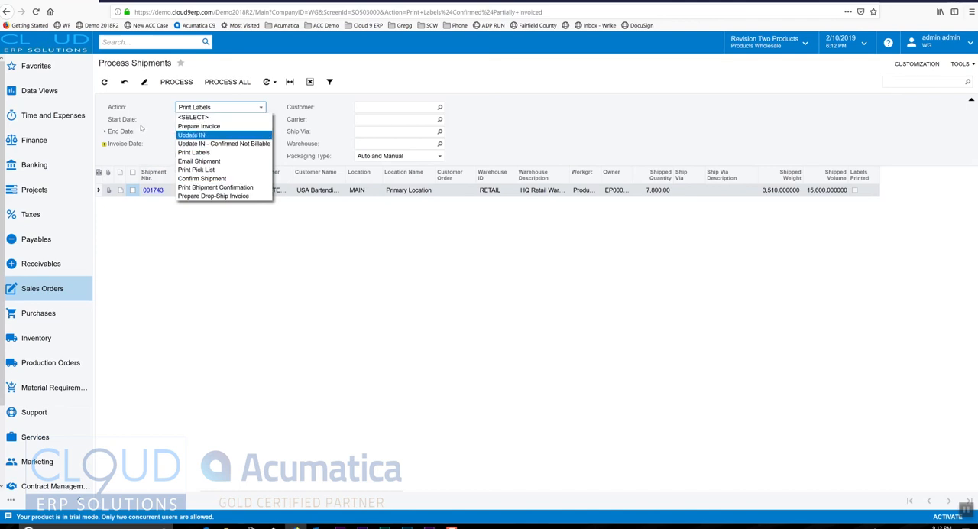